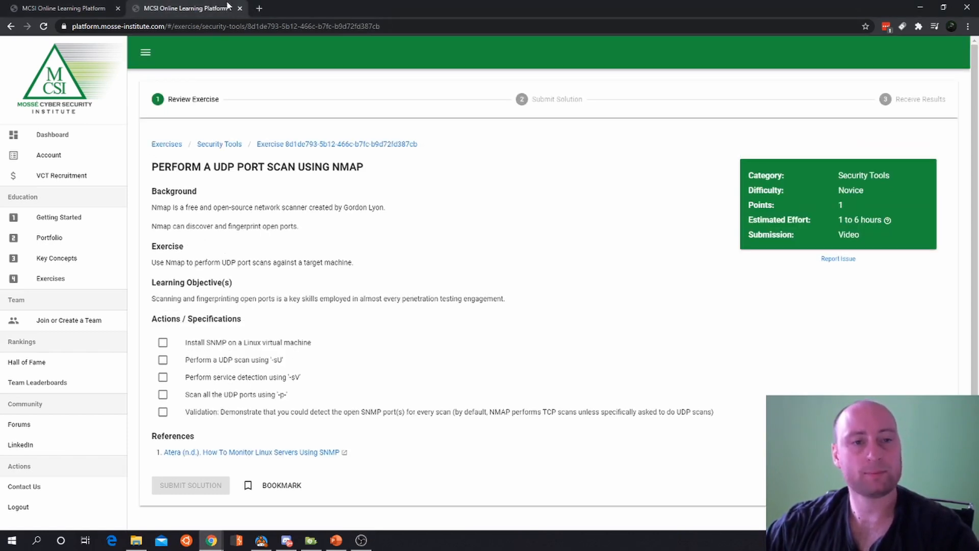
mouse_move(289, 82)
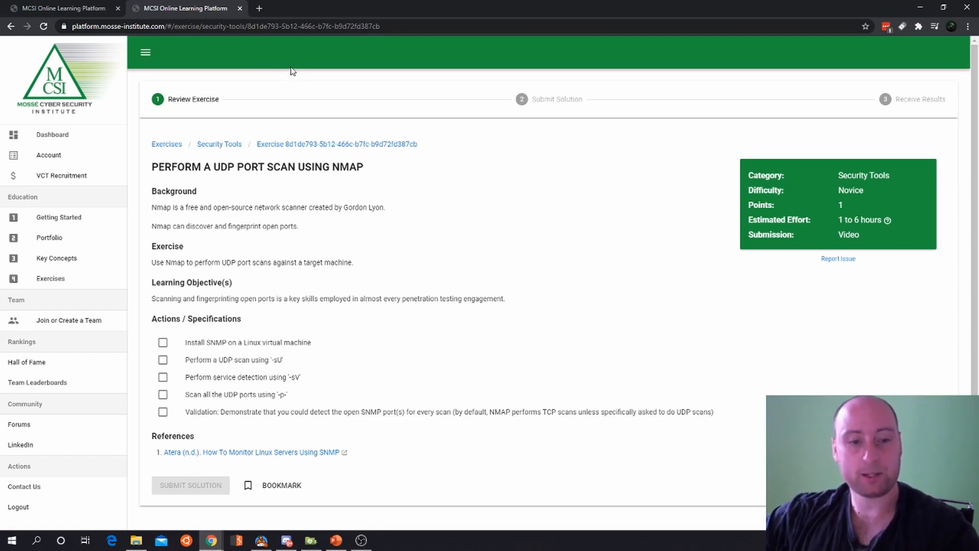
mouse_move(317, 69)
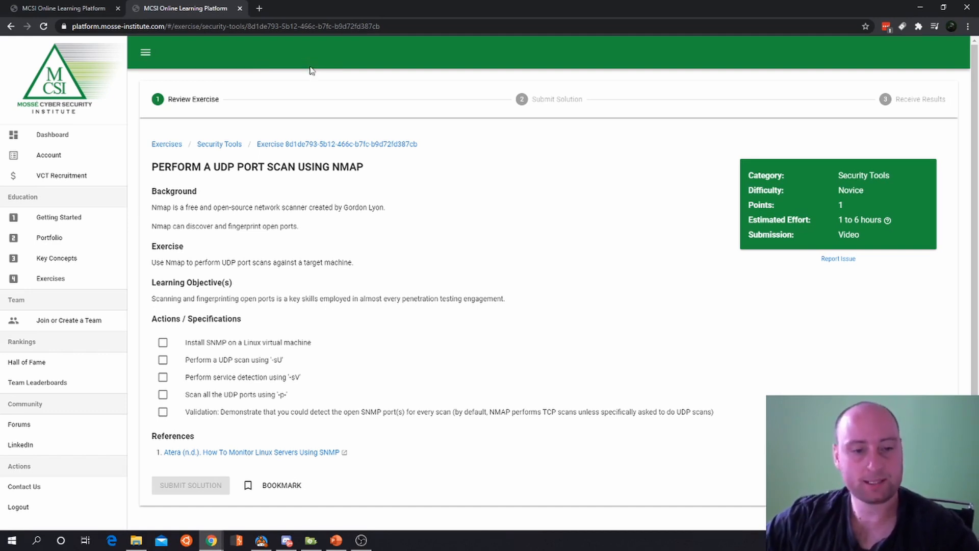
mouse_move(228, 74)
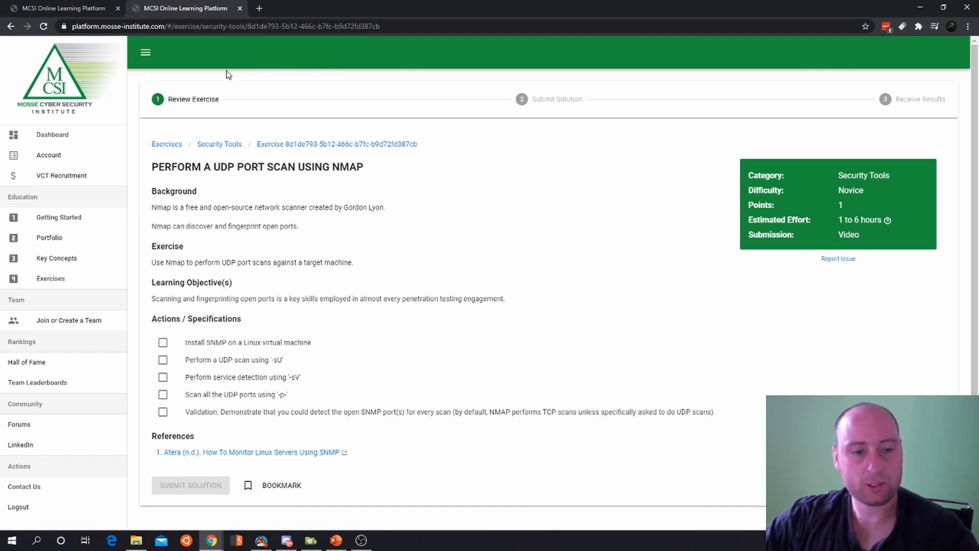
mouse_move(223, 57)
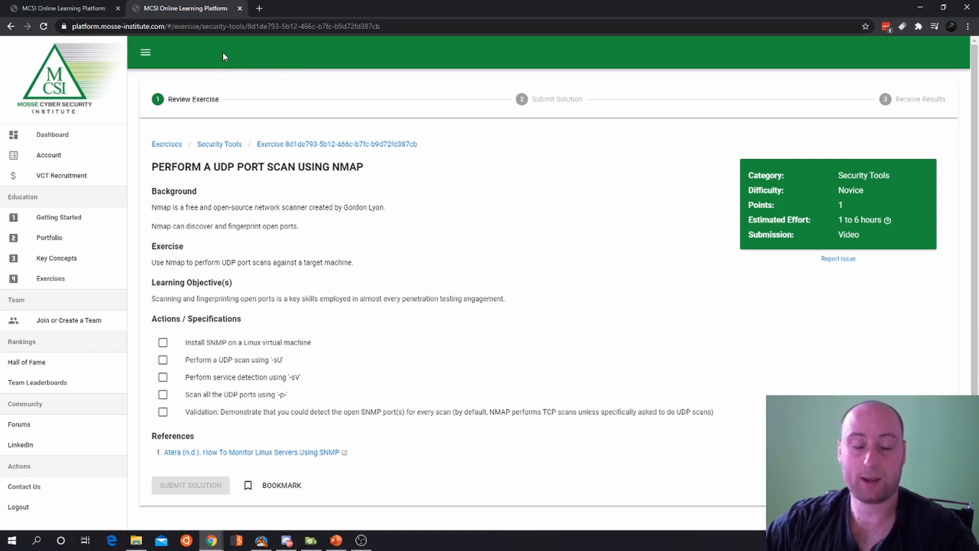
mouse_move(231, 53)
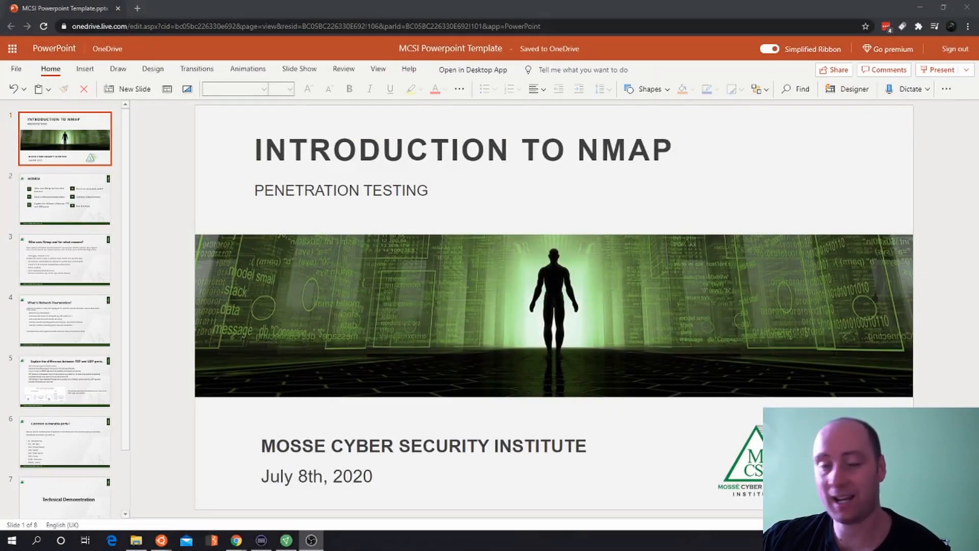
- Show slide 2, the Agenda listing the six lesson topics
left_click(64, 199)
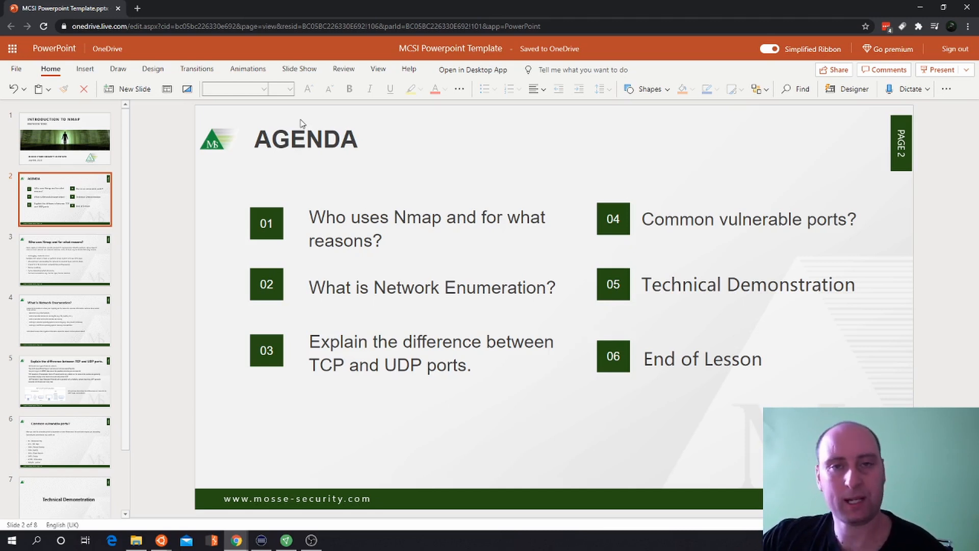
mouse_move(451, 127)
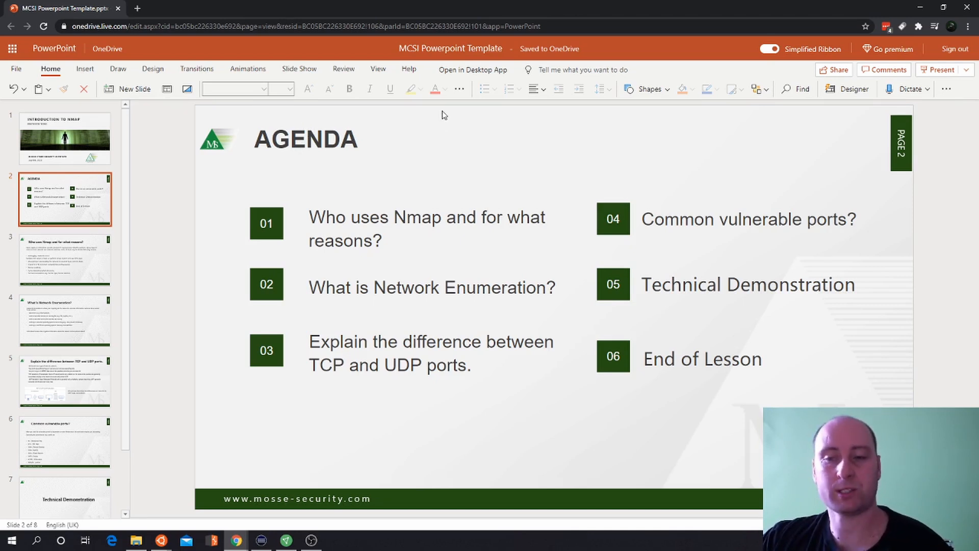
mouse_move(426, 115)
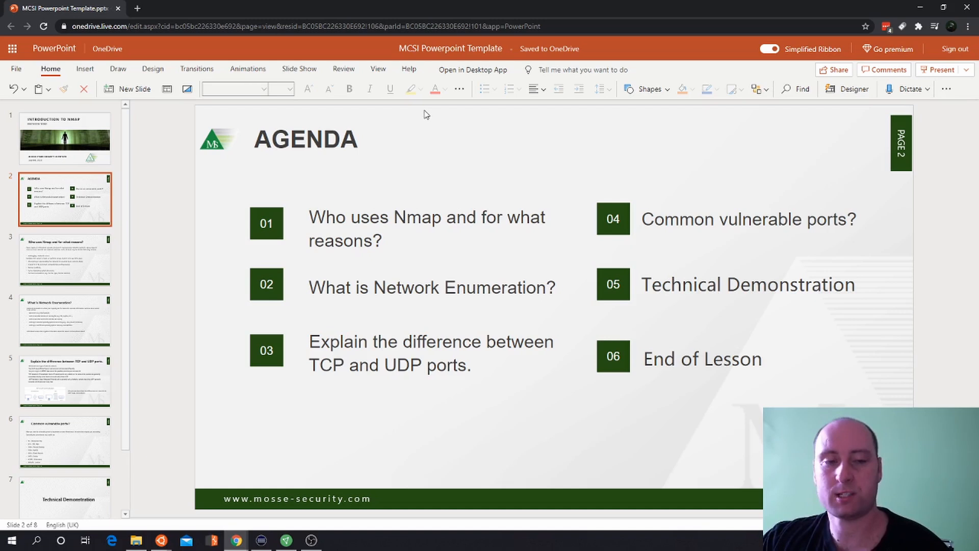
- Show slide 3, 'Who uses Nmap and for what reasons?'
left_click(65, 258)
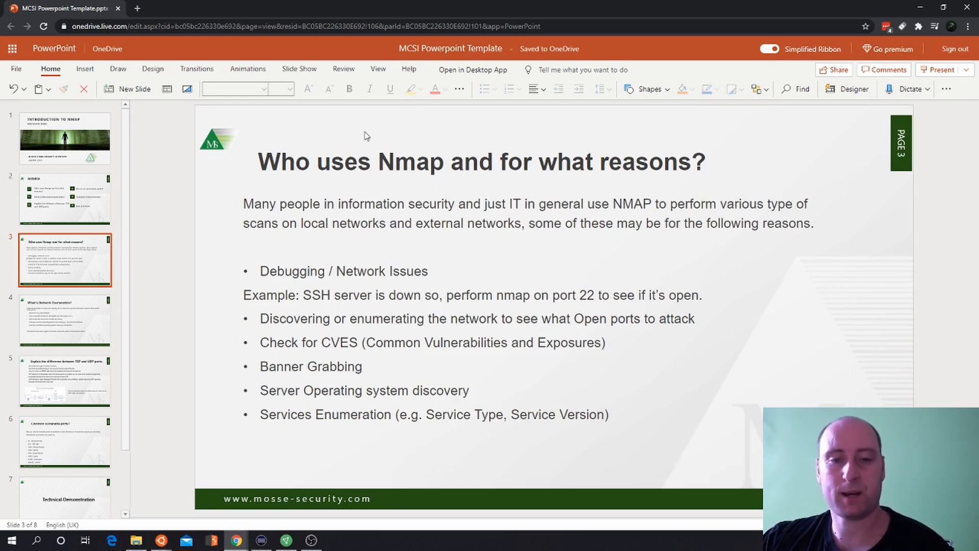
mouse_move(390, 126)
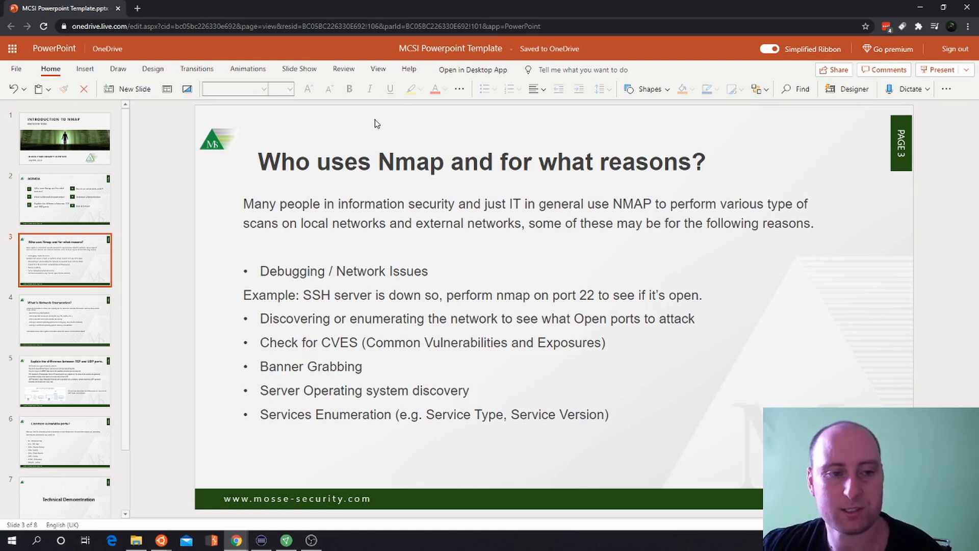
- Show slide 4, 'What is Network Enumeration?'
left_click(65, 320)
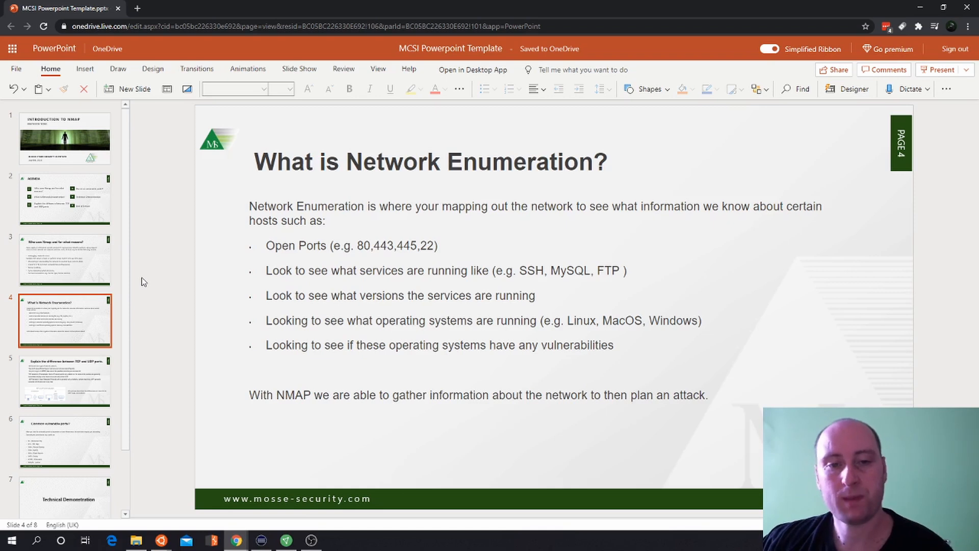
mouse_move(188, 262)
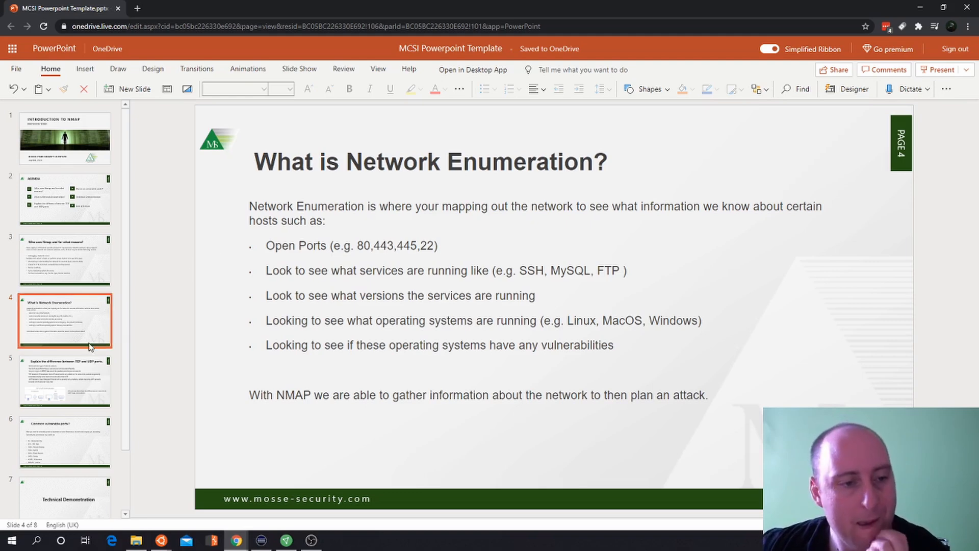
- Show slide 5 comparing TCP and UDP ports
left_click(64, 379)
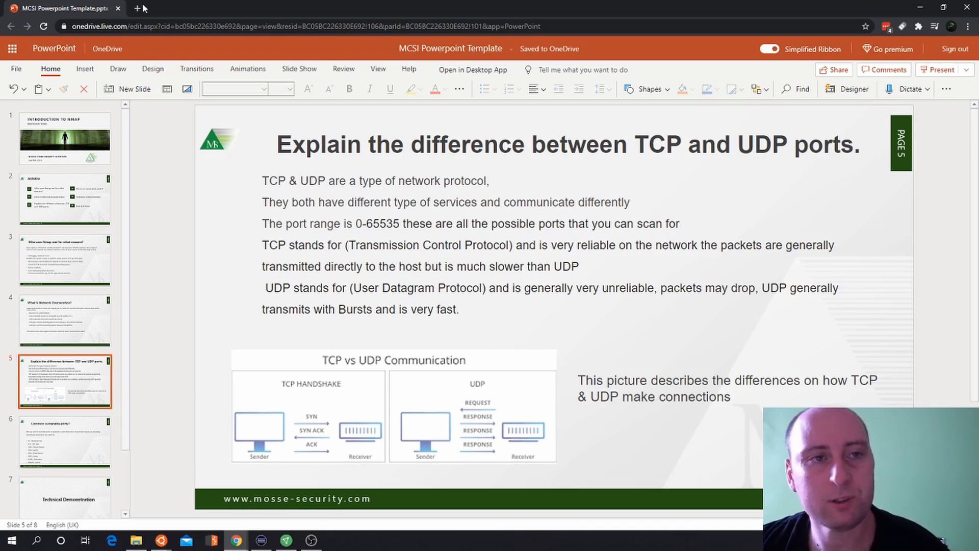
- Search Google for 'udp ports' in a new tab and open Wikipedia's List of TCP and UDP port numbers
left_click(258, 8)
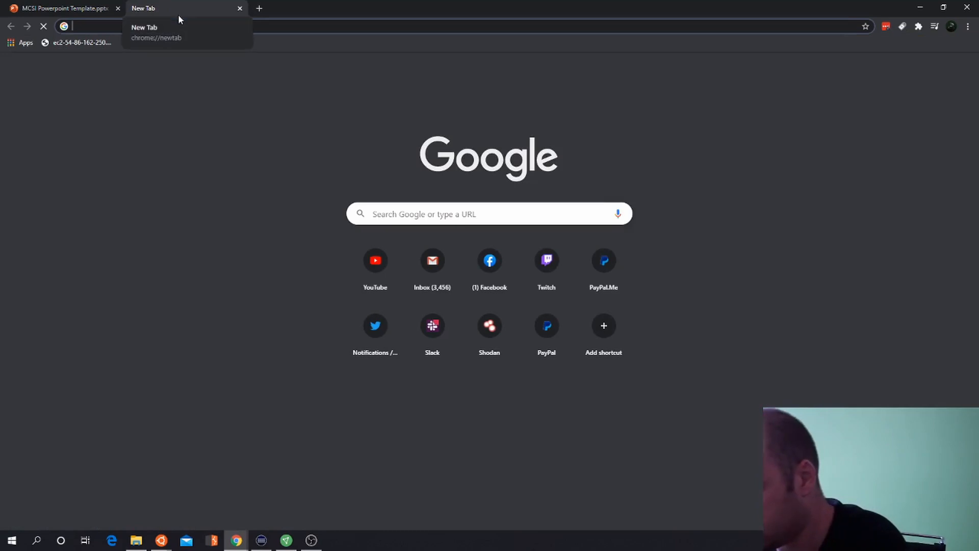
type("udp")
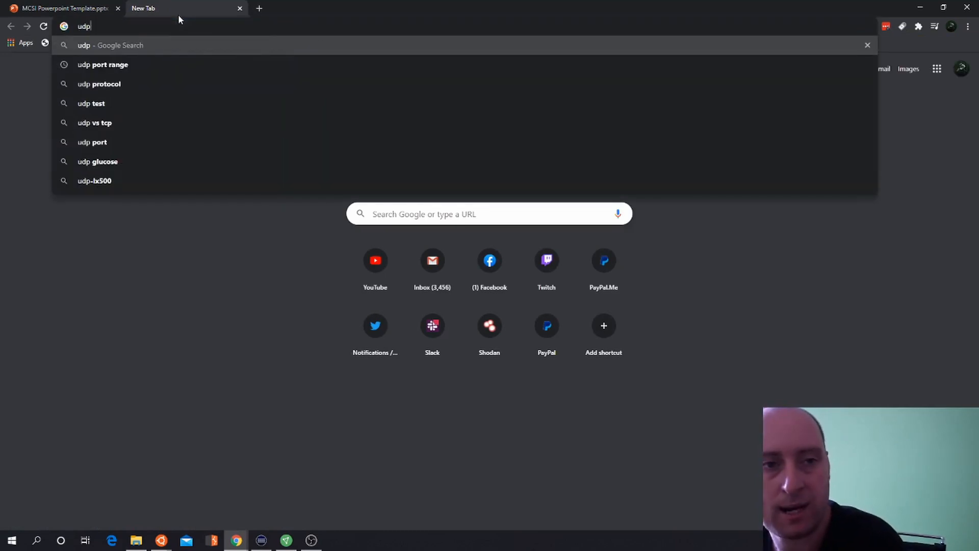
type("ports")
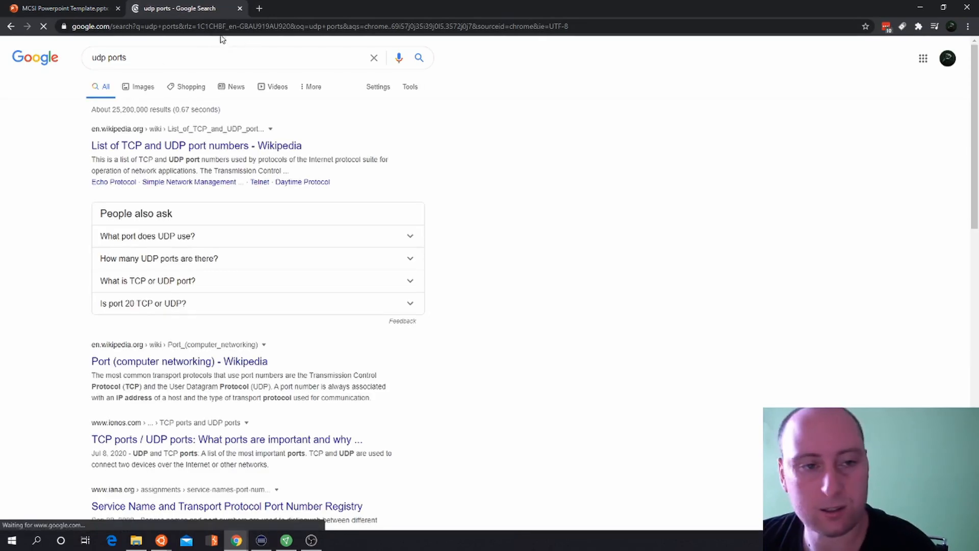
left_click(195, 144)
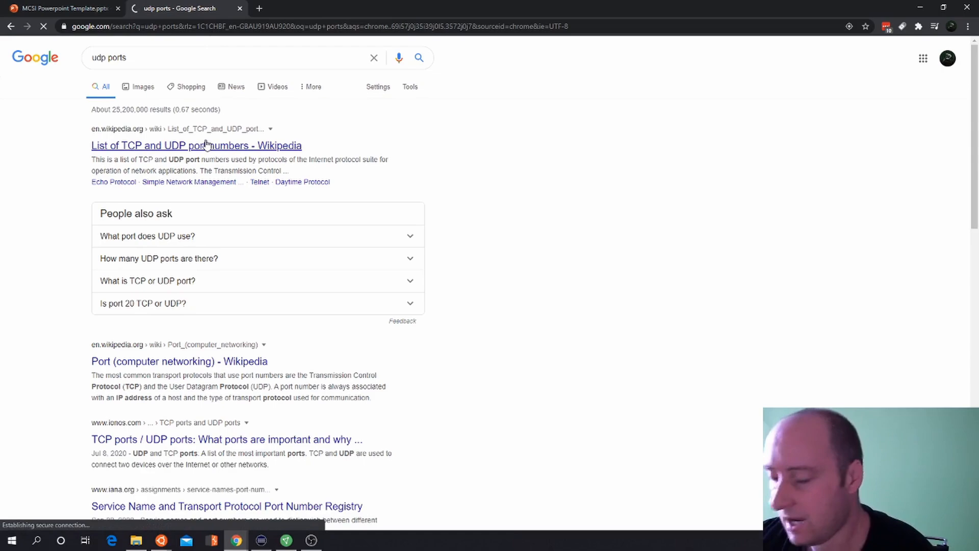
left_click(196, 145)
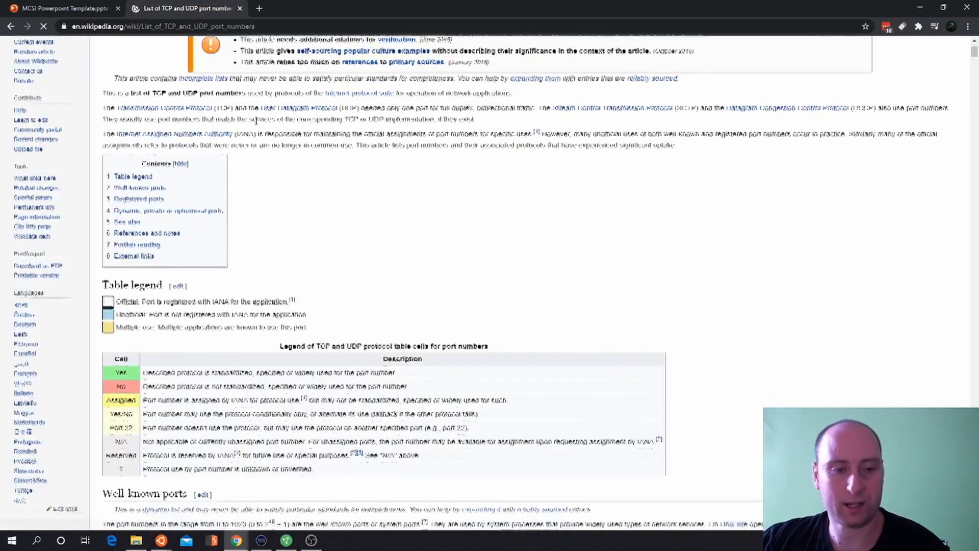
- Scroll down the Wikipedia article to the table legend and well-known ports table
scroll("down", 3)
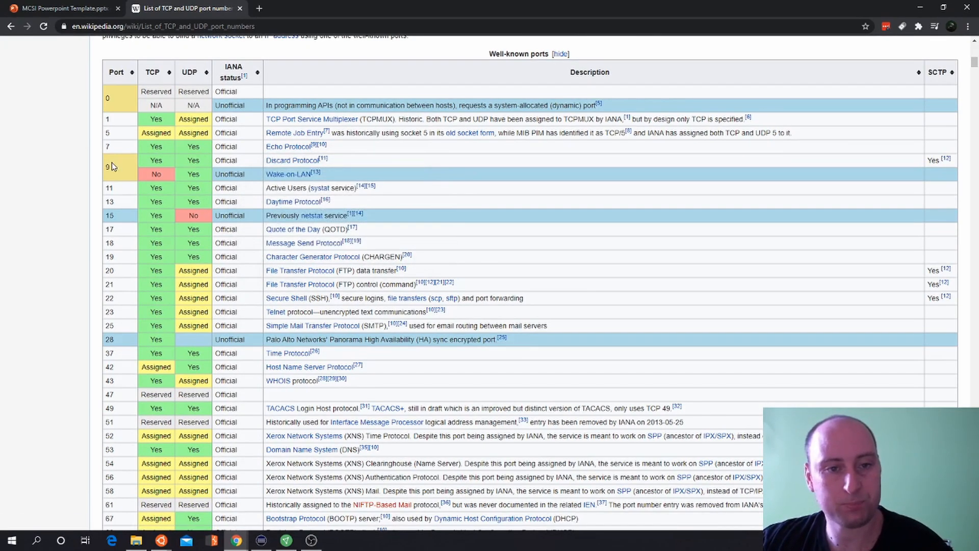
scroll("down", 3)
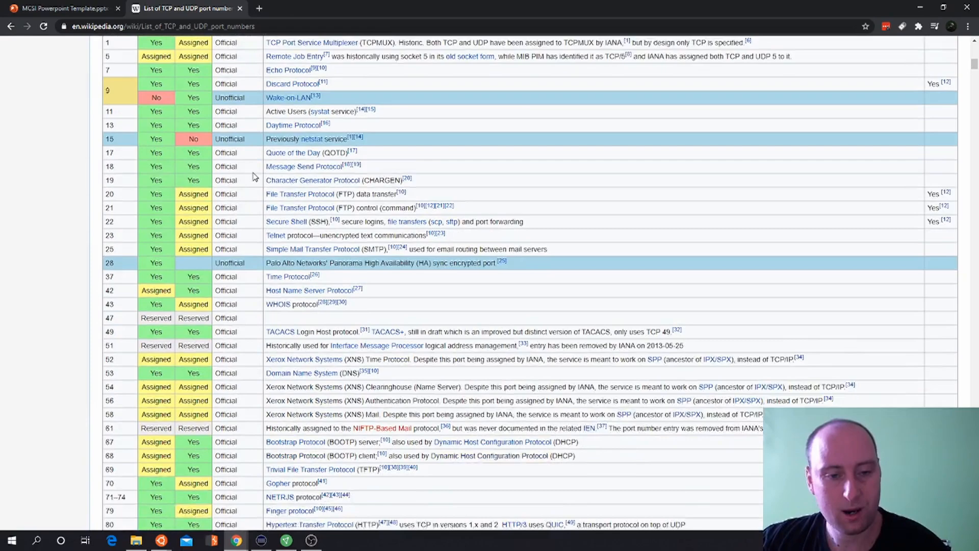
scroll("down", 3)
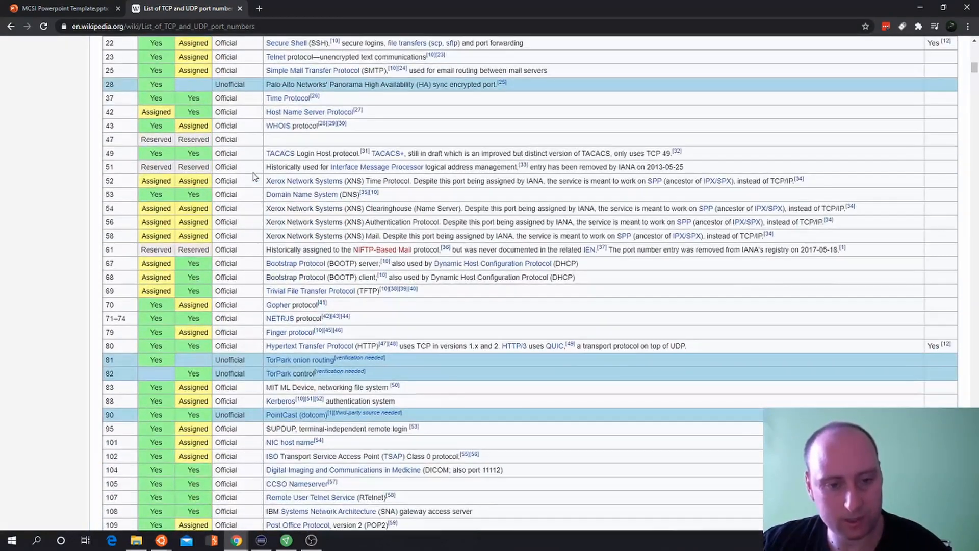
mouse_move(303, 181)
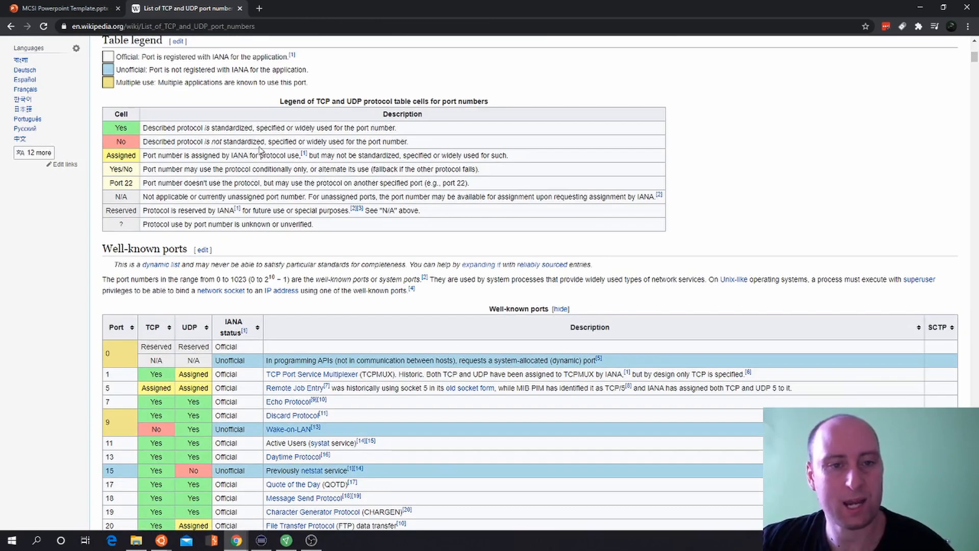
- Scroll down through the well-known ports table reviewing the listed port numbers
scroll("down", 3)
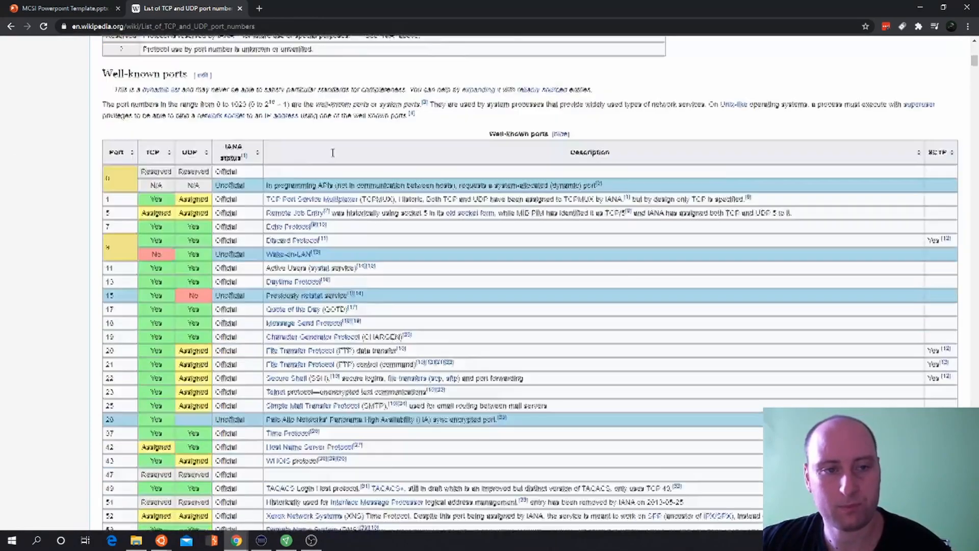
scroll("down", 3)
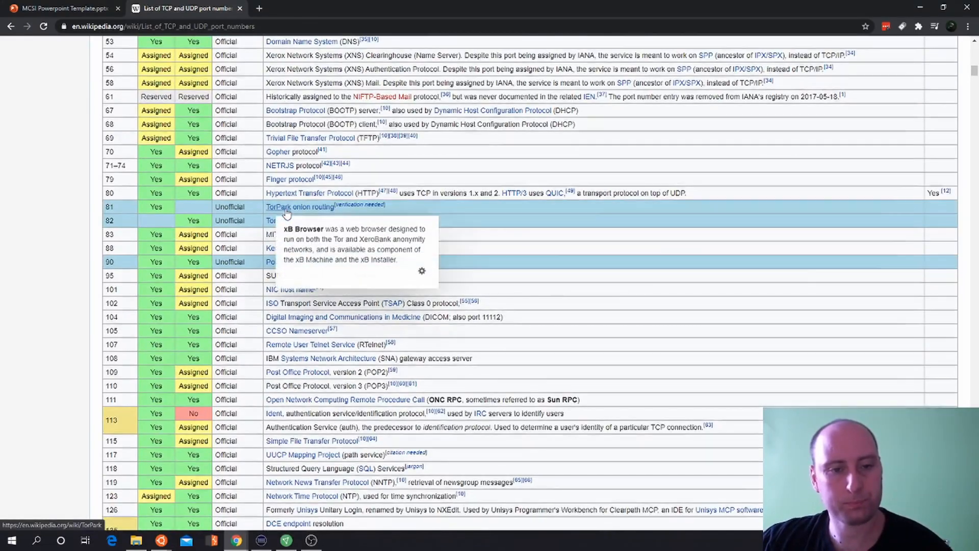
scroll("down", 3)
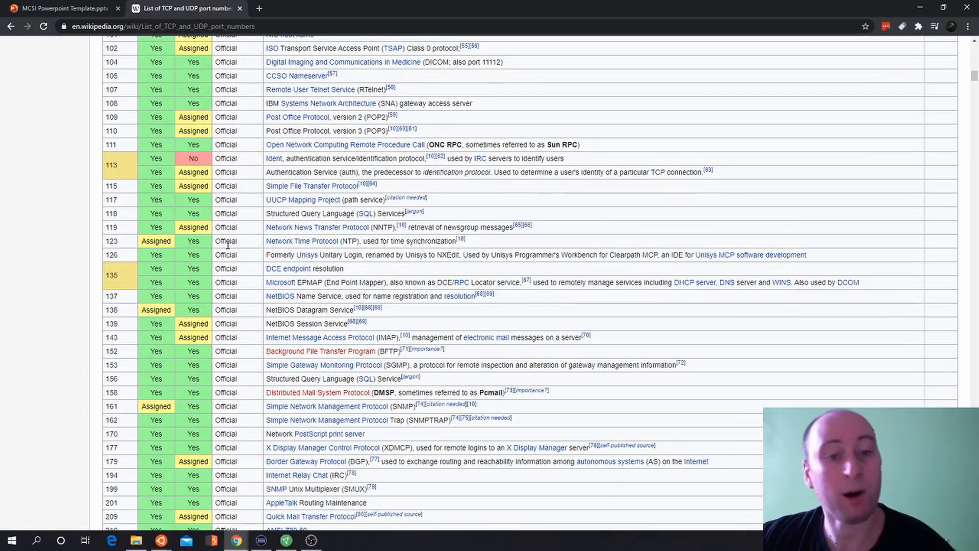
mouse_move(290, 277)
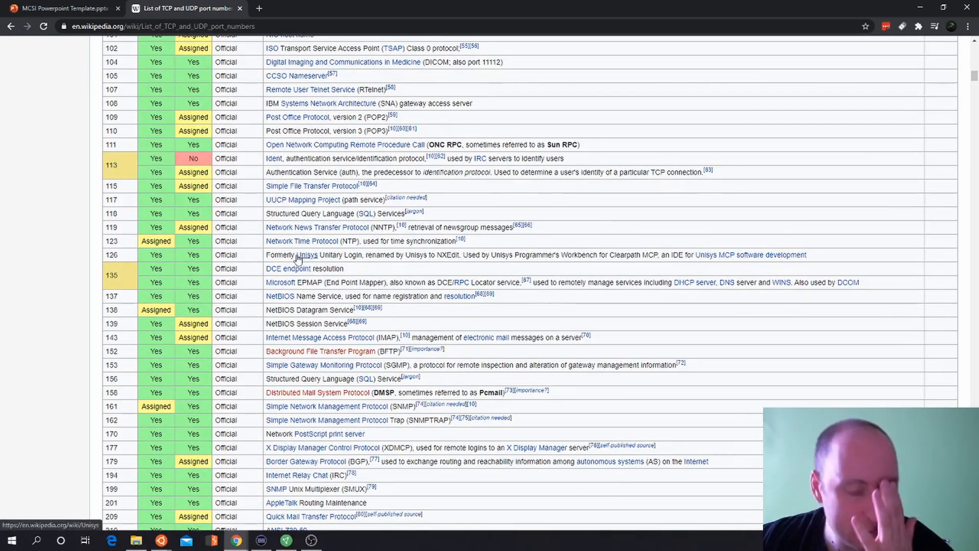
scroll("down", 3)
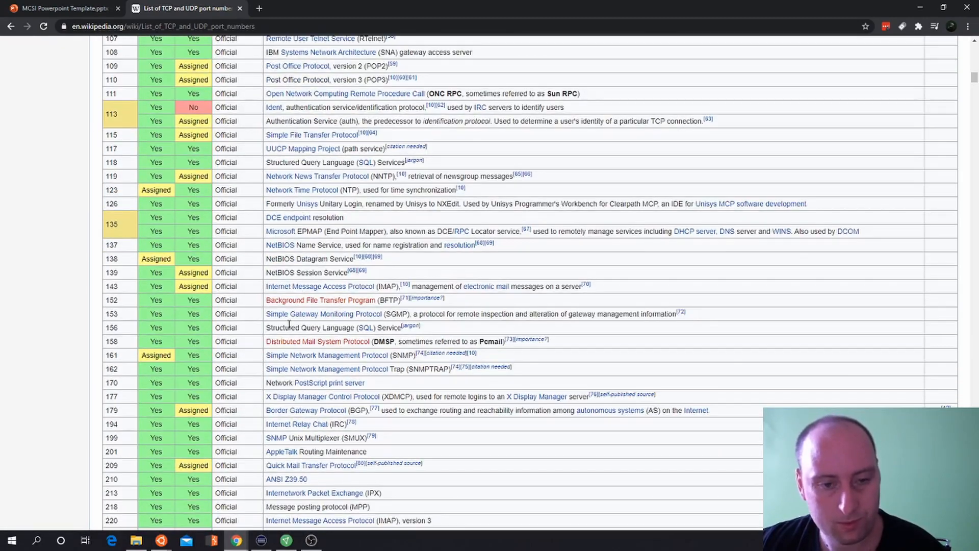
scroll("down", 3)
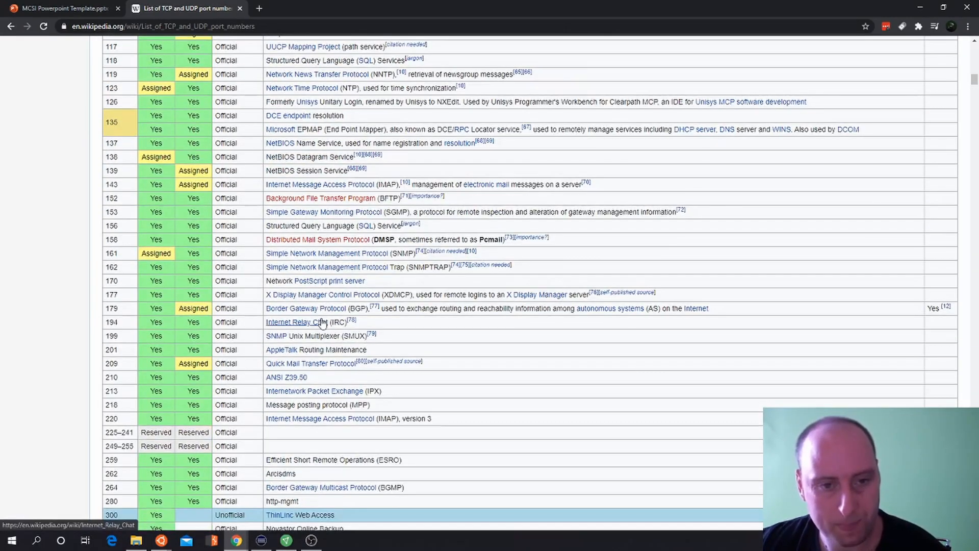
scroll("down", 3)
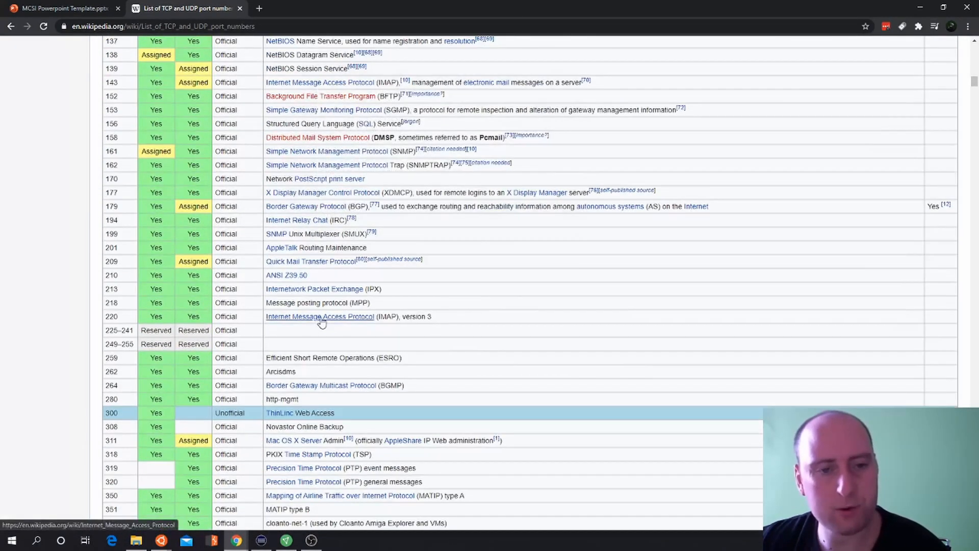
scroll("down", 3)
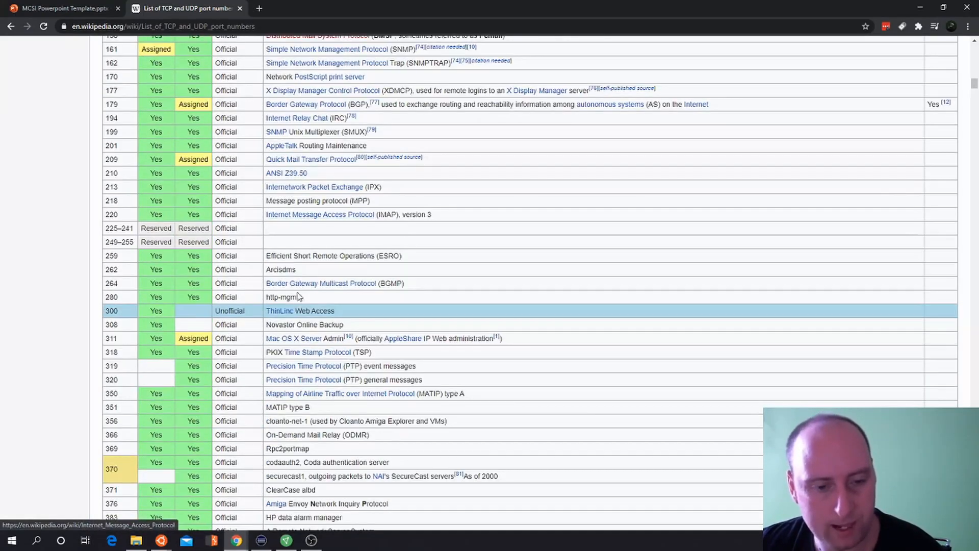
scroll("down", 3)
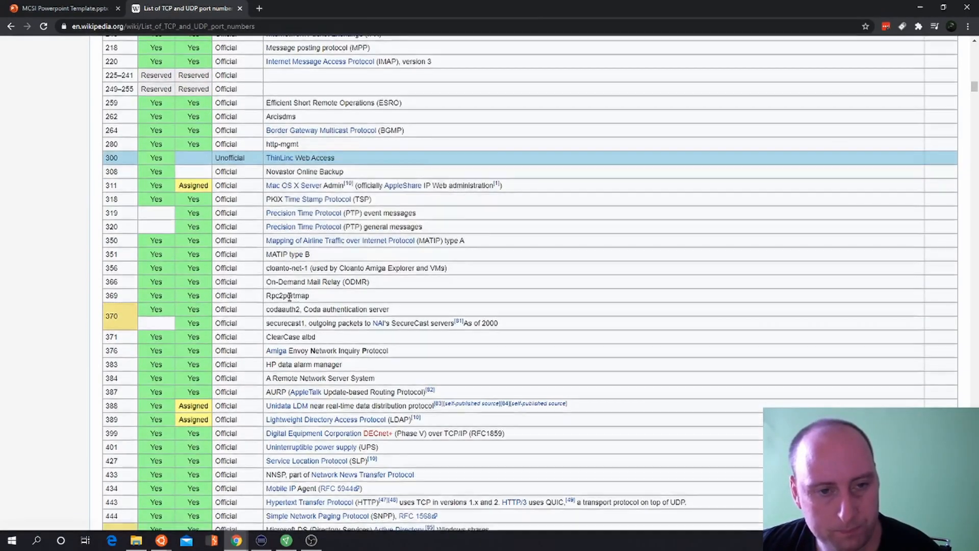
scroll("down", 3)
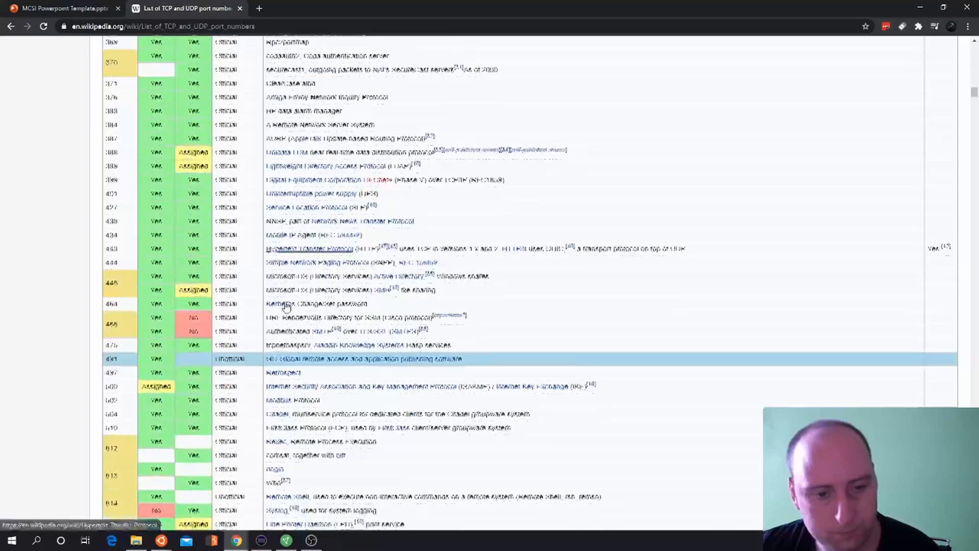
scroll("down", 3)
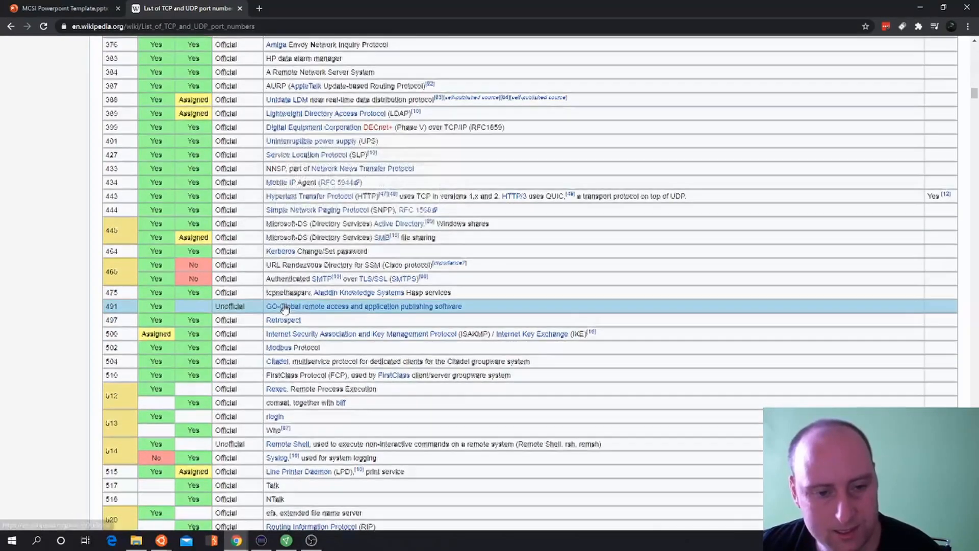
scroll("down", 3)
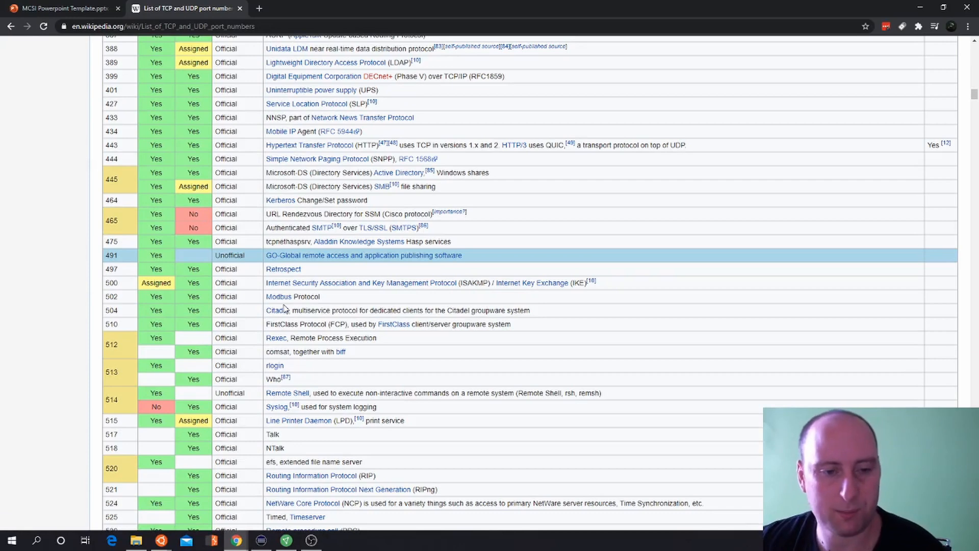
mouse_move(194, 335)
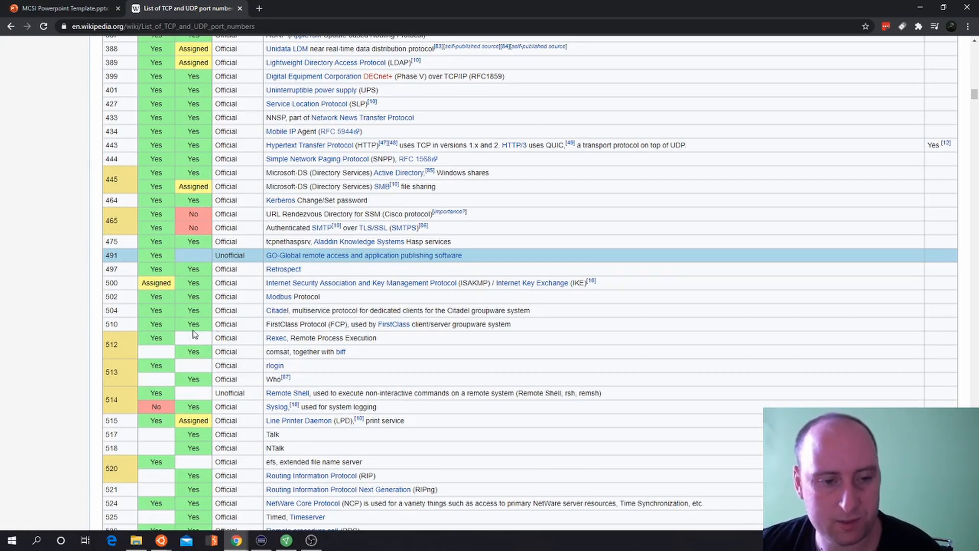
scroll("down", 3)
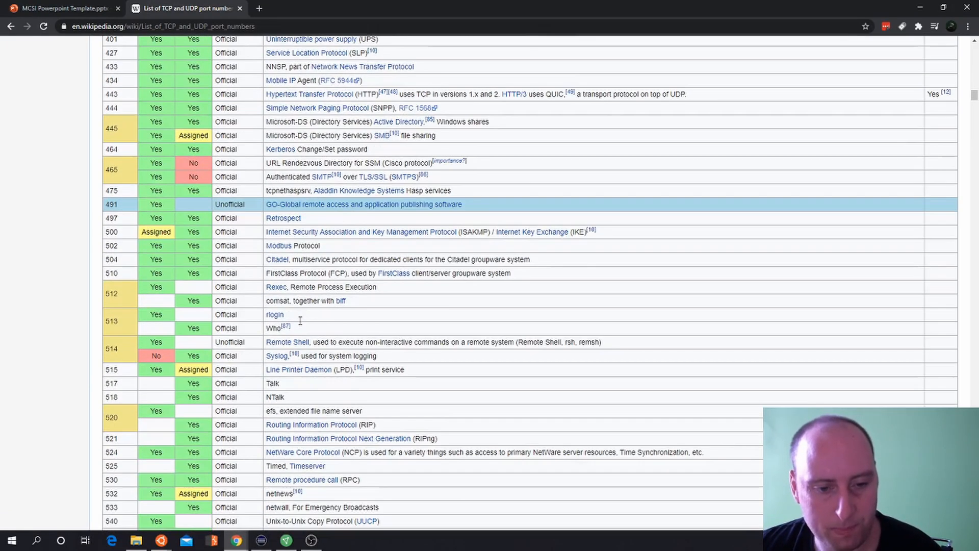
scroll("down", 3)
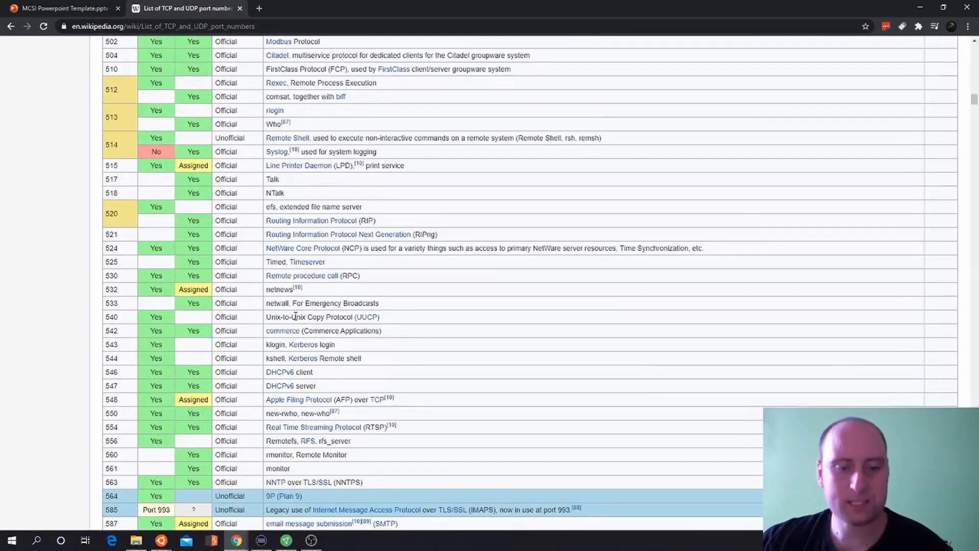
scroll("down", 3)
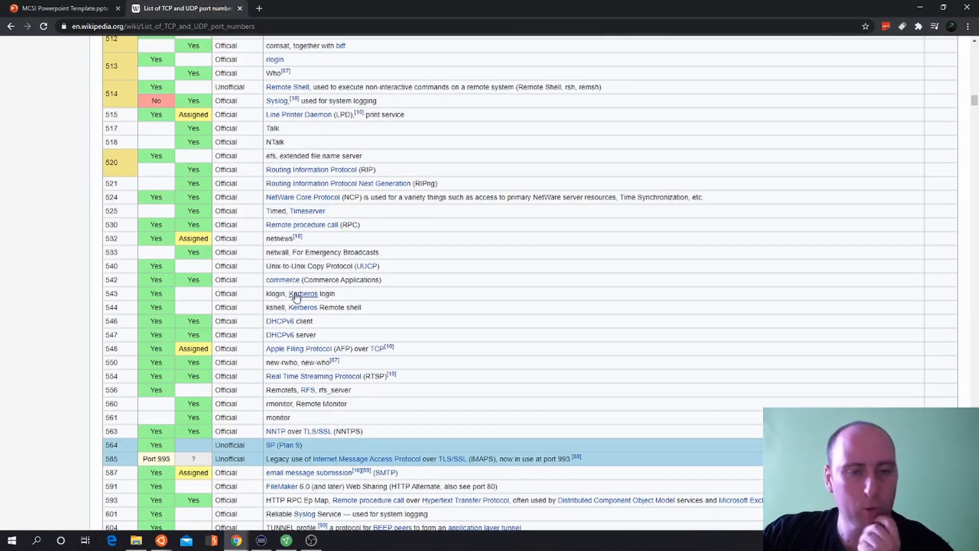
scroll("up", 3)
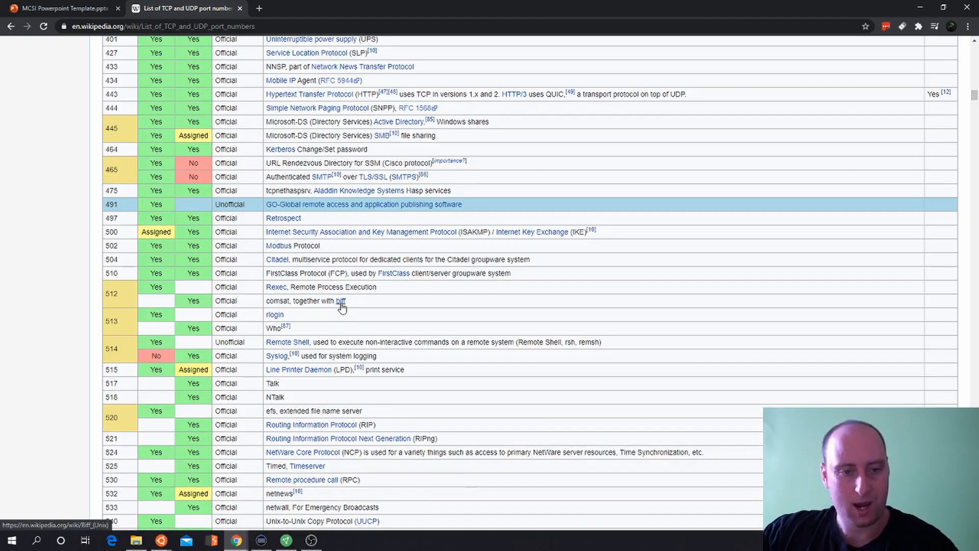
mouse_move(342, 300)
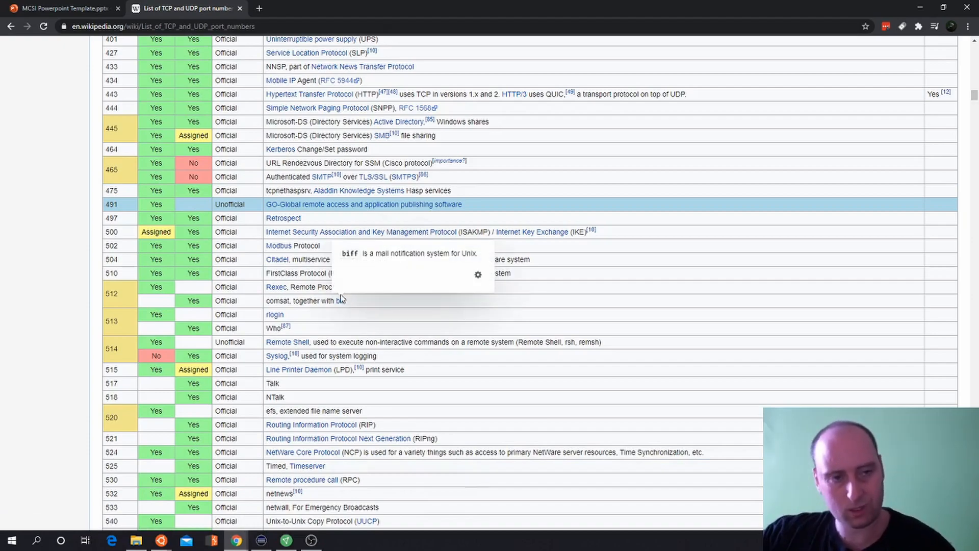
scroll("down", 3)
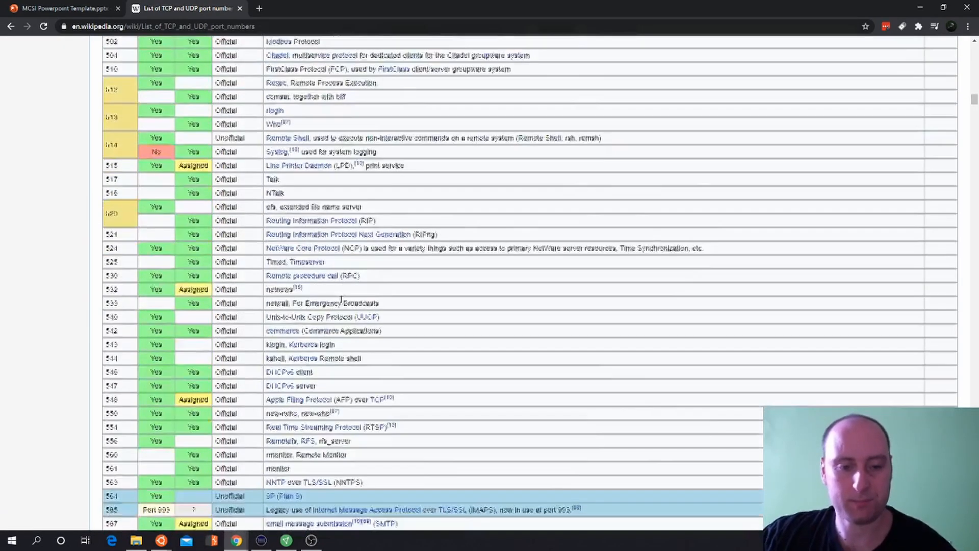
scroll("down", 3)
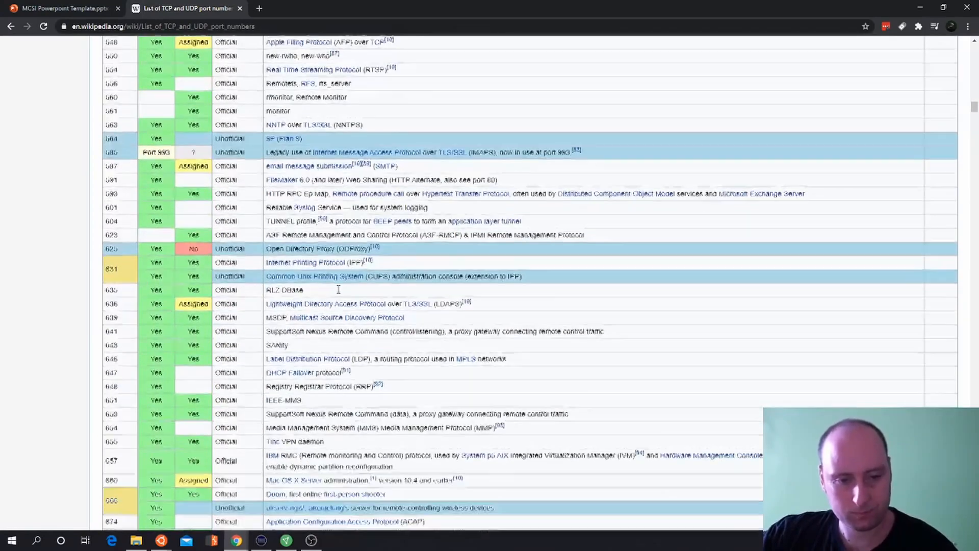
scroll("down", 3)
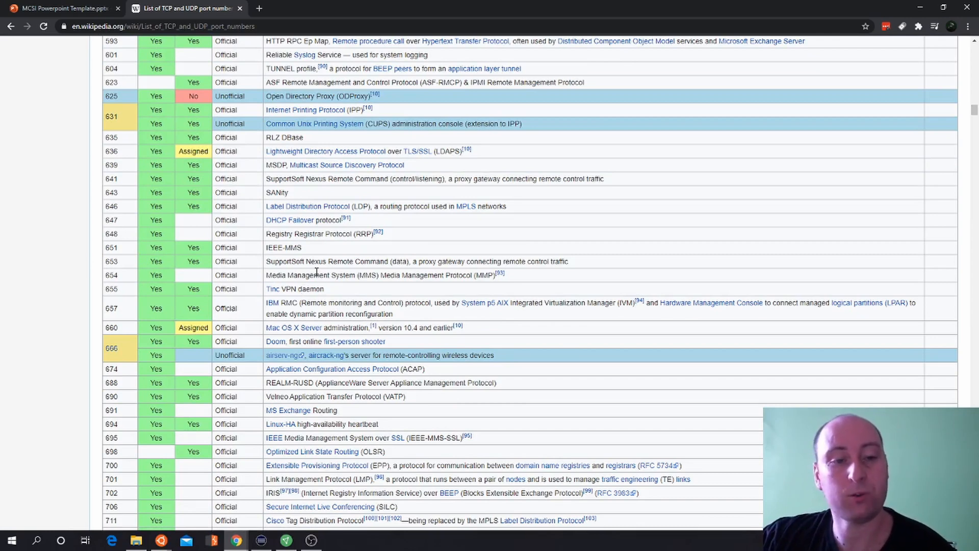
mouse_move(324, 275)
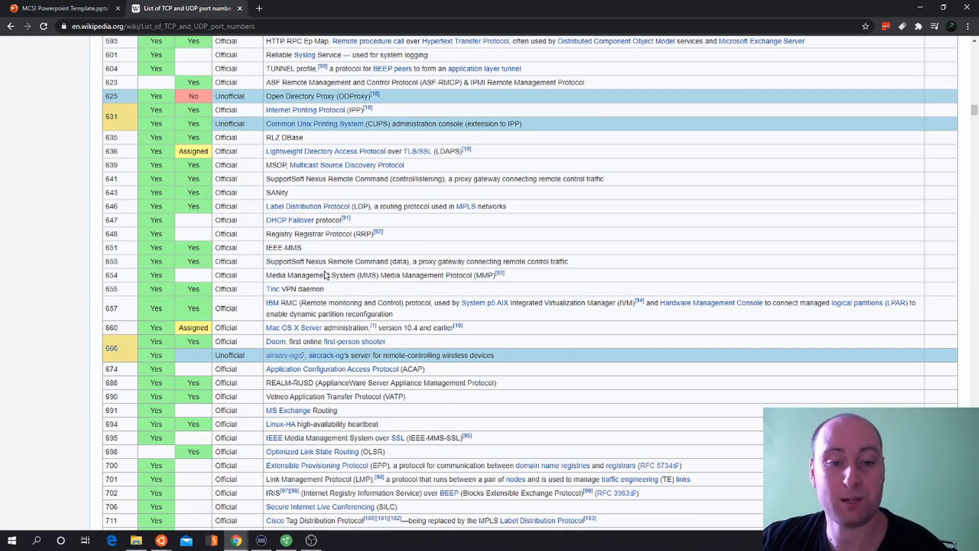
- Continue through the table to port 1023, scroll back up, and return to the presentation tab
scroll("down", 3)
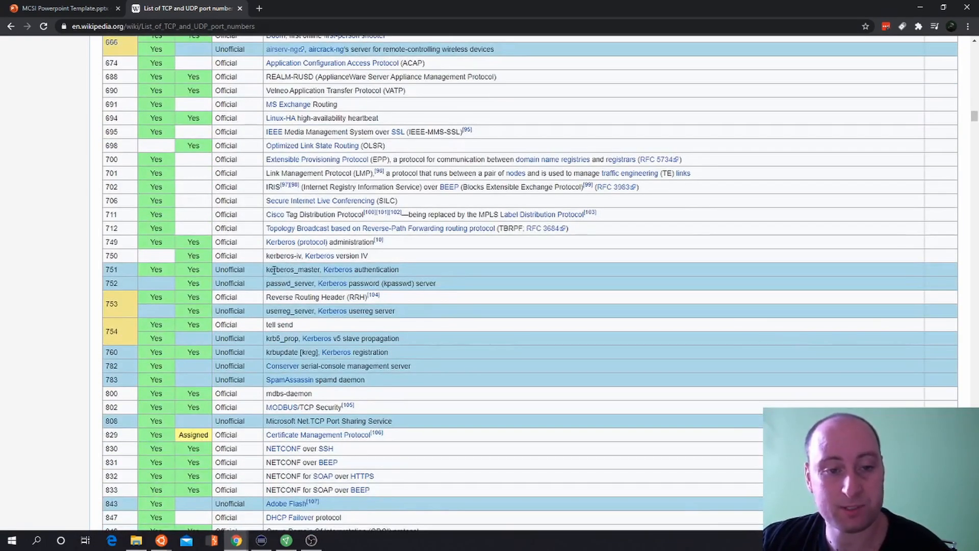
scroll("down", 3)
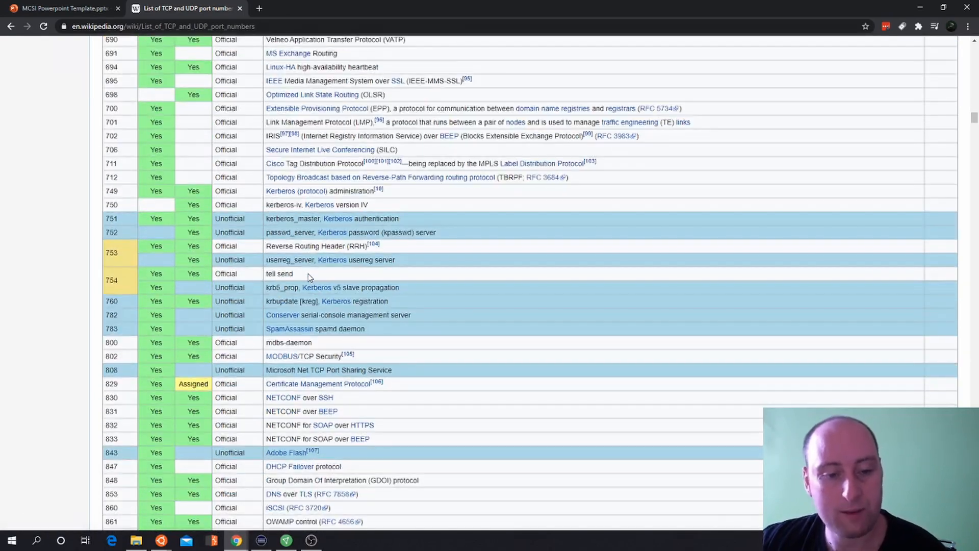
scroll("down", 3)
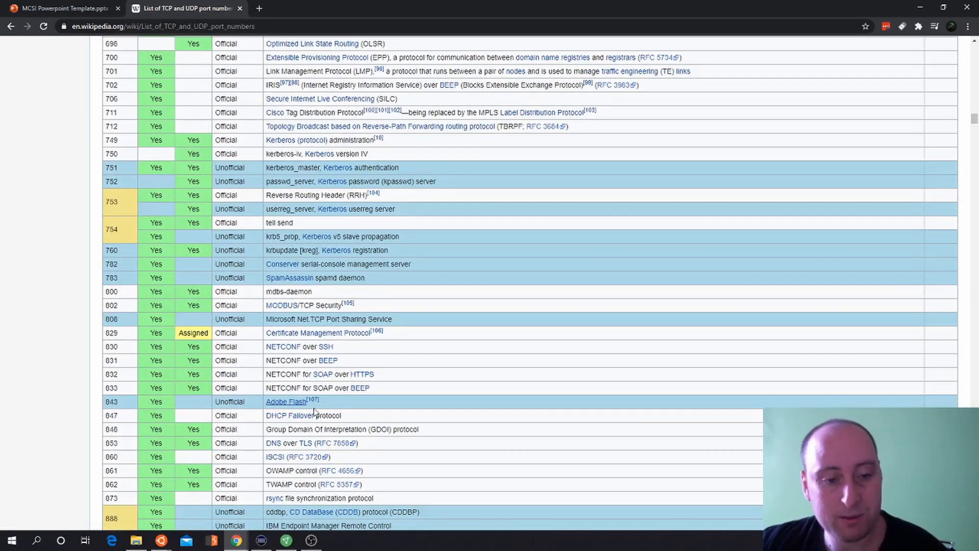
scroll("down", 3)
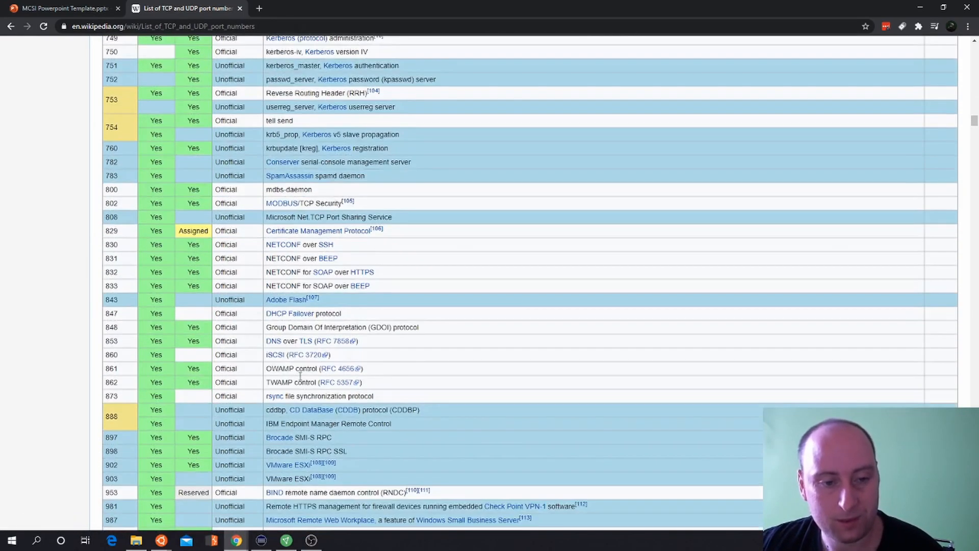
scroll("down", 3)
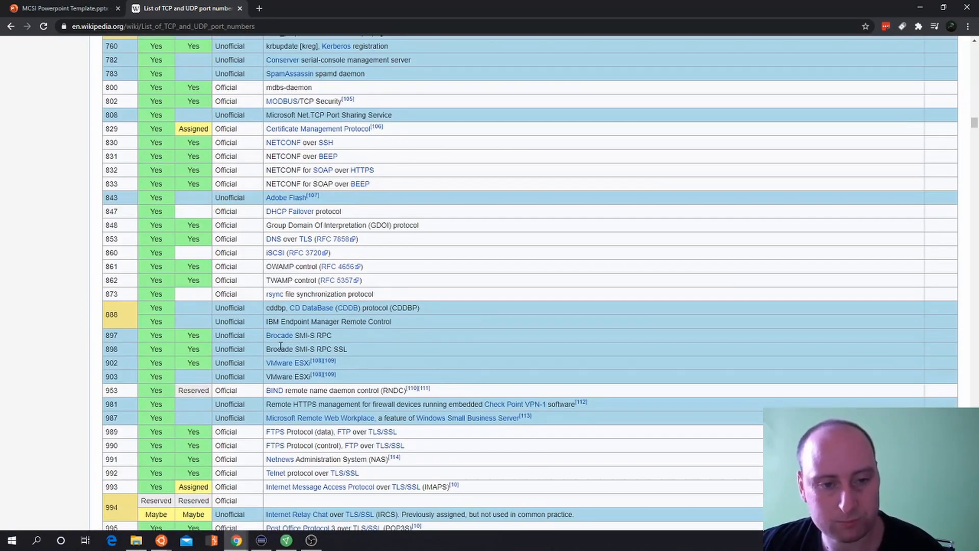
scroll("down", 3)
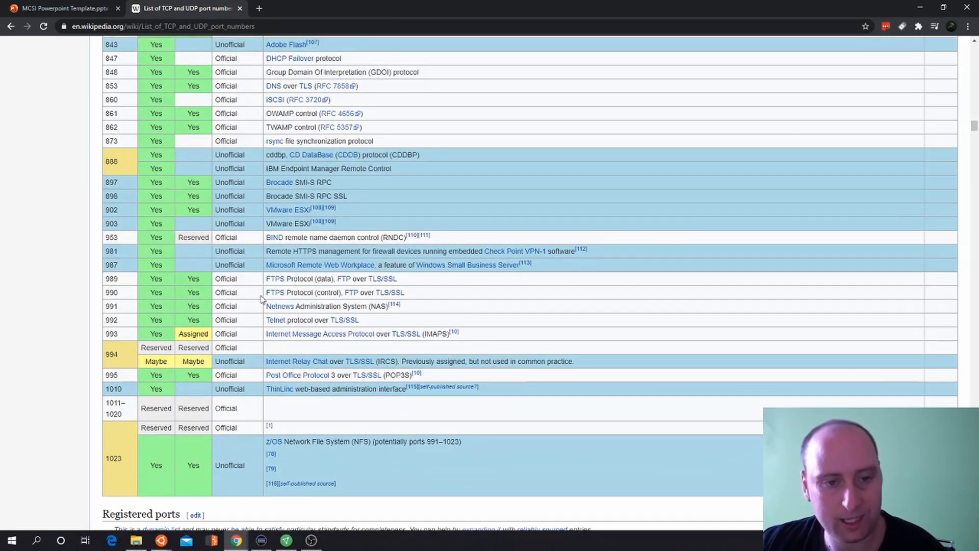
mouse_move(319, 279)
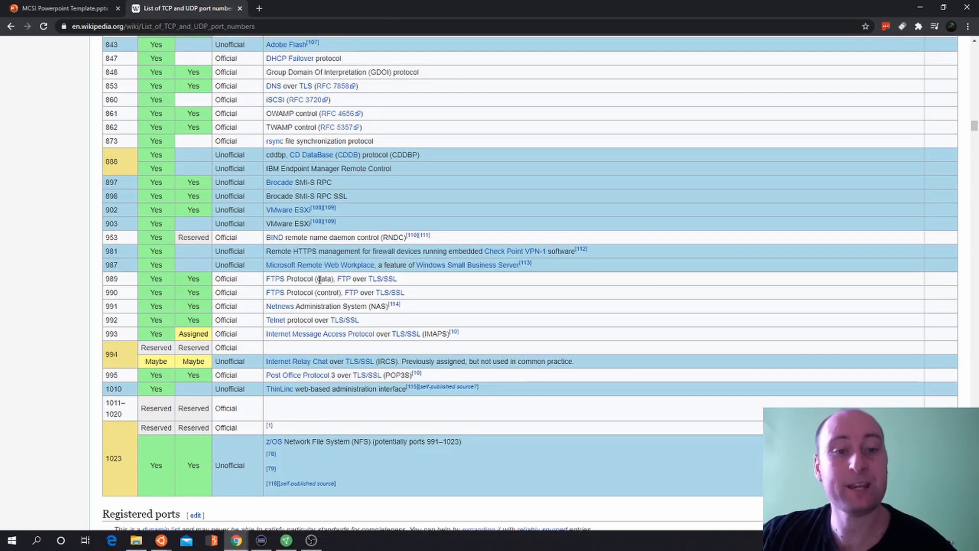
mouse_move(346, 276)
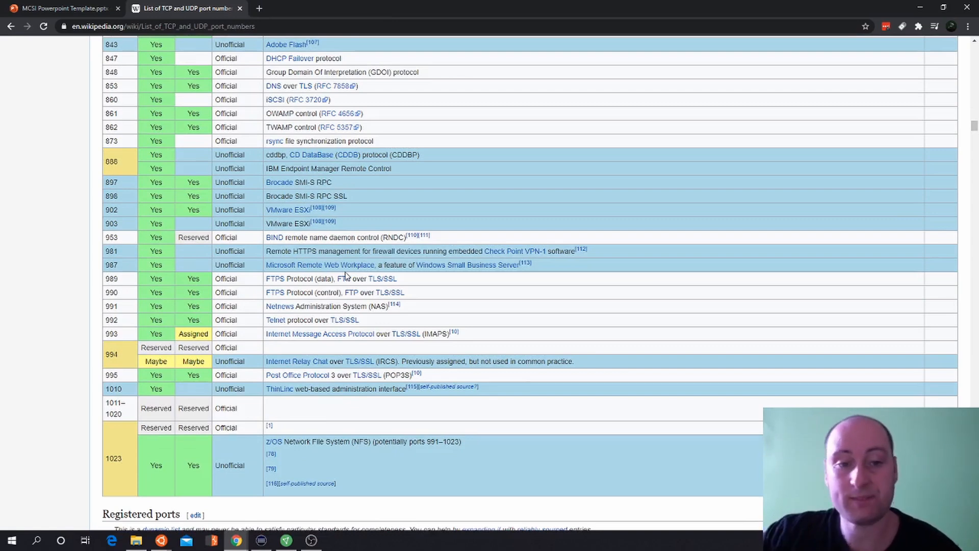
scroll("down", 3)
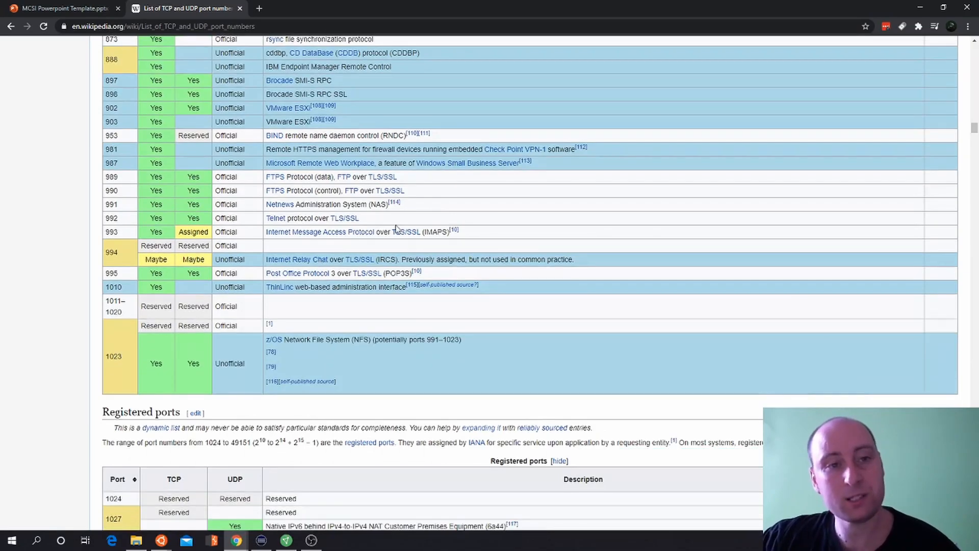
scroll("up", 3)
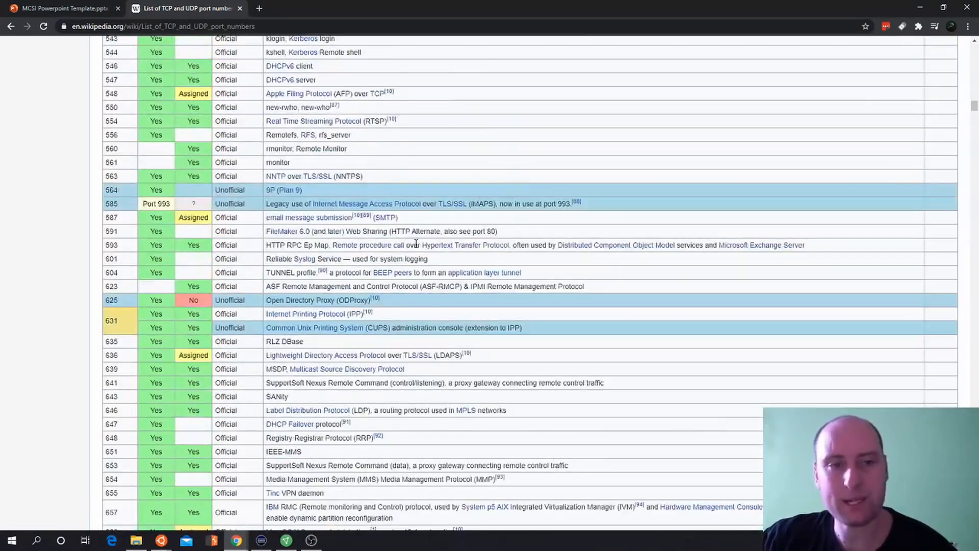
scroll("up", 3)
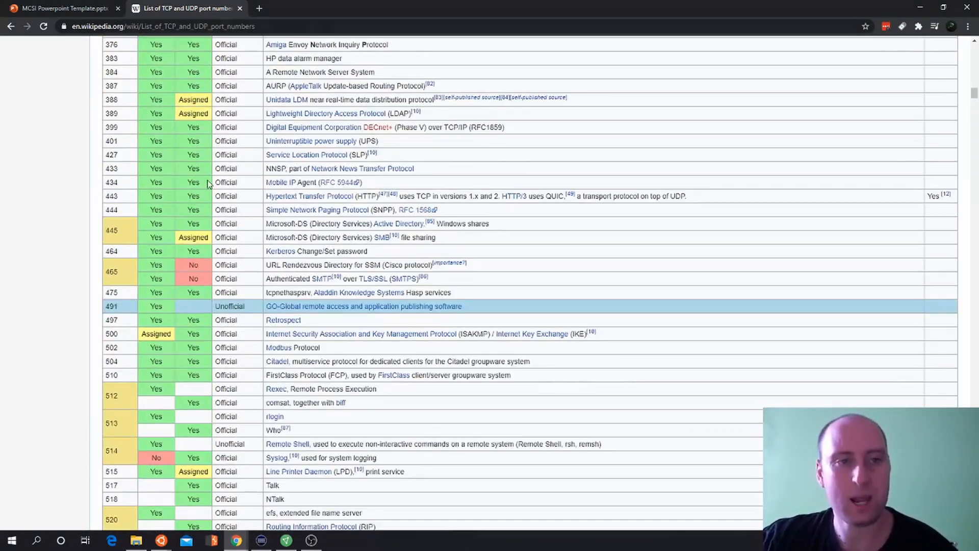
scroll("up", 3)
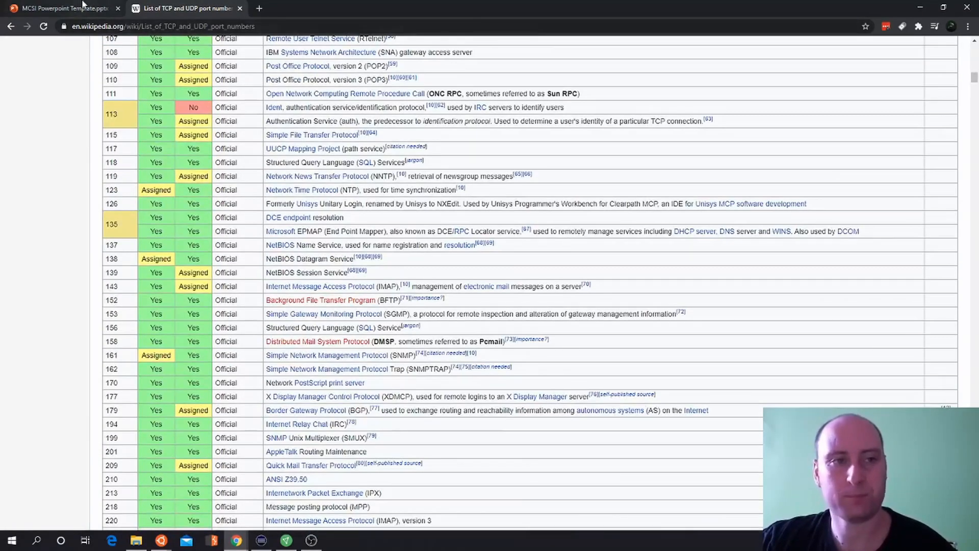
left_click(59, 9)
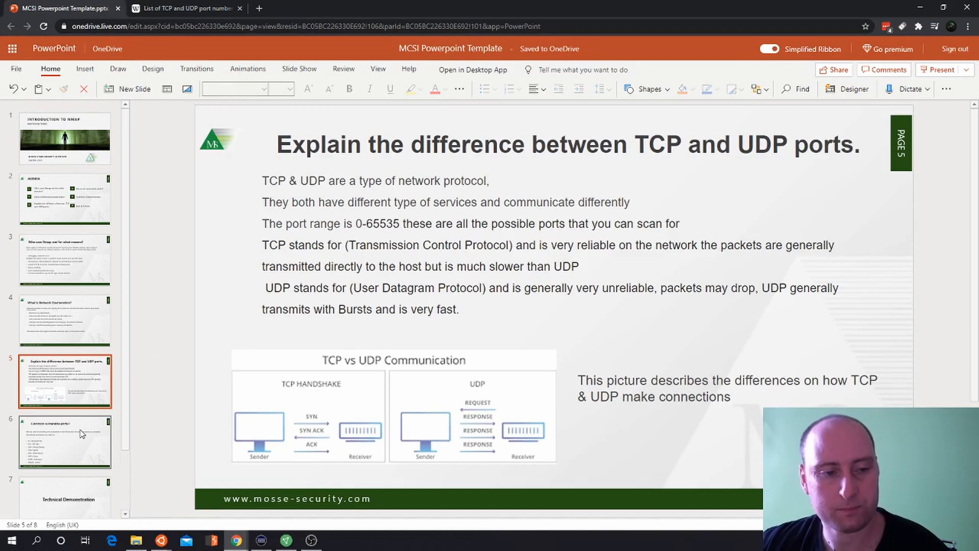
- Show slide 6, 'Common vulnerable ports?', listing ports like 80, 443 and 3389
left_click(65, 441)
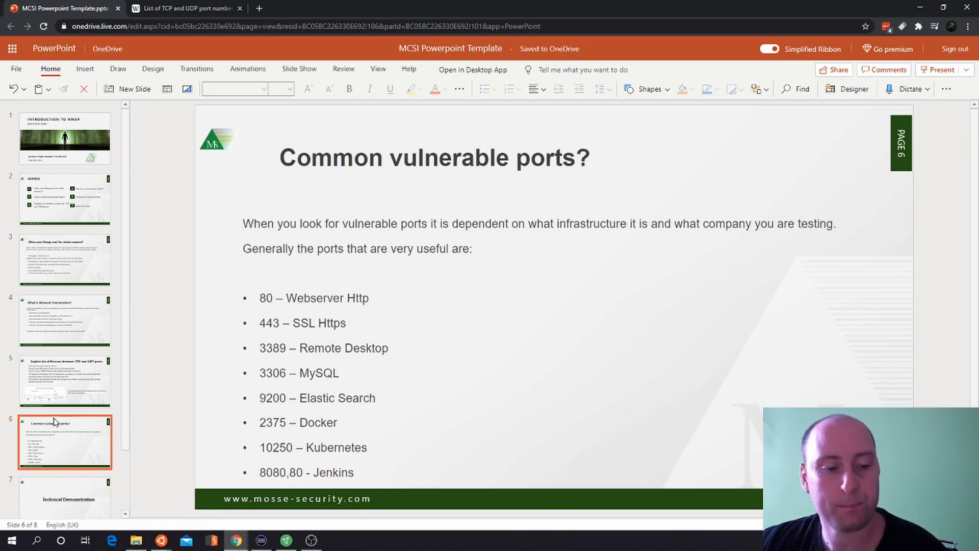
- Bring up the Ubuntu terminal and run reconpad to get a root shell on zoid
left_click(65, 449)
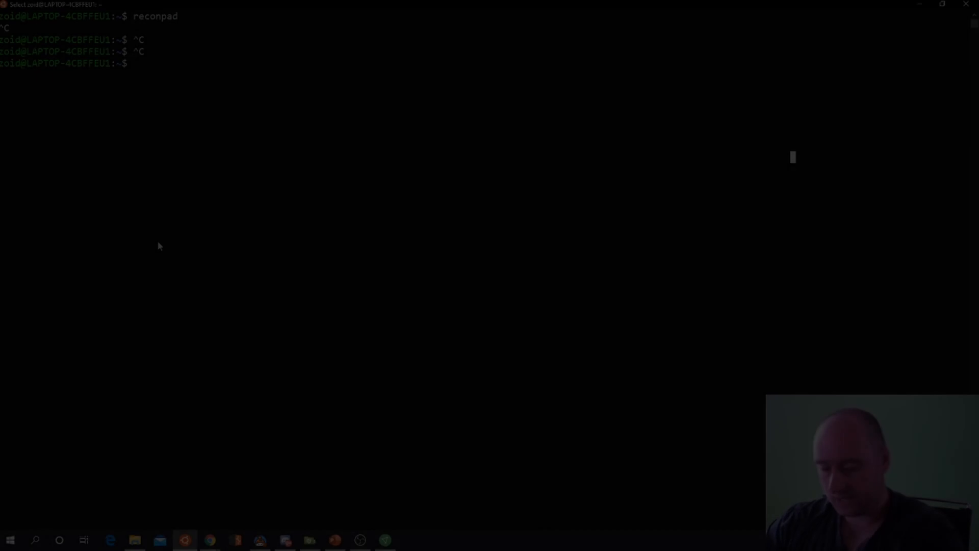
type("reconpad")
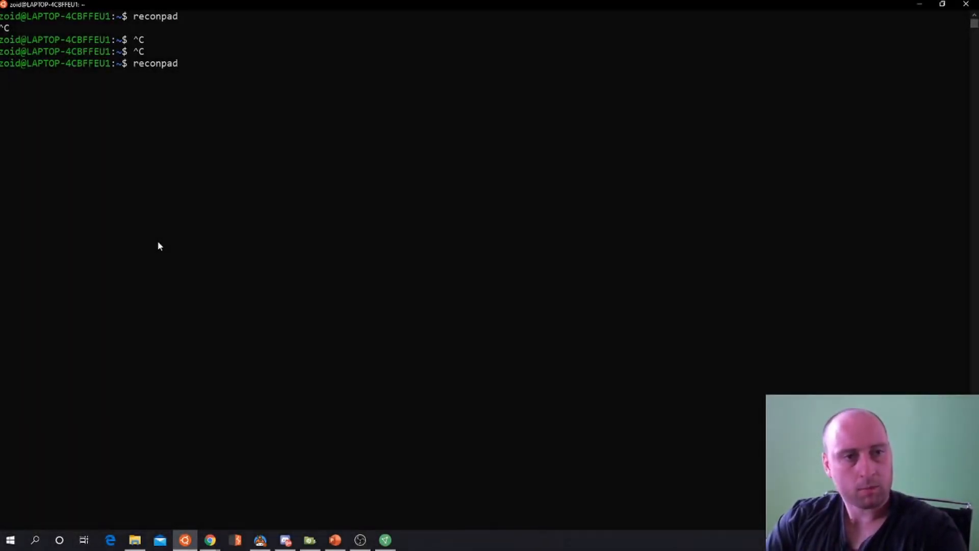
key("Return")
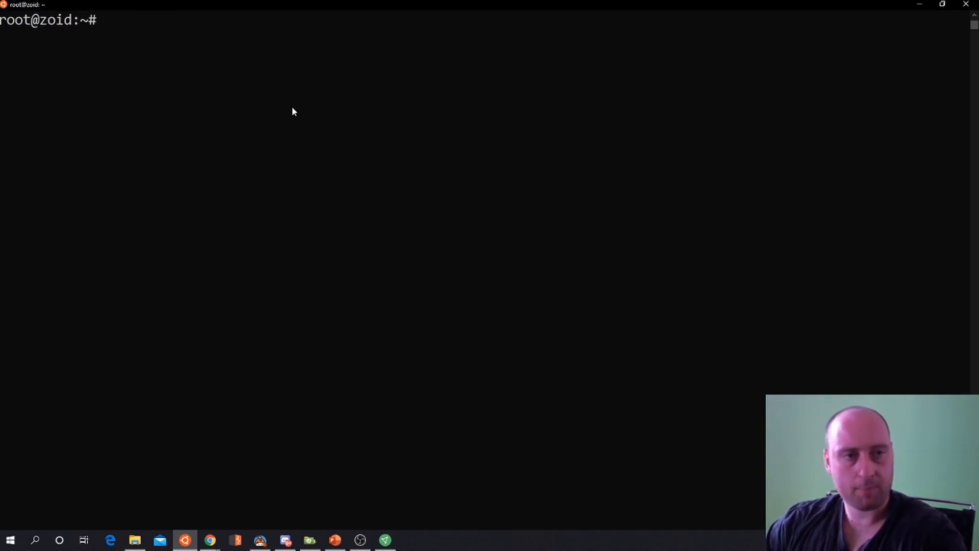
mouse_move(310, 112)
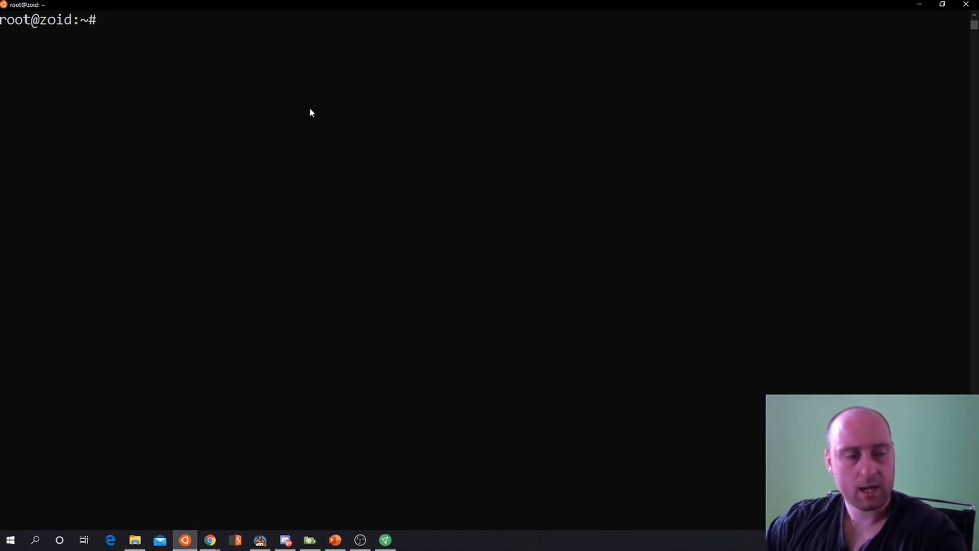
mouse_move(356, 469)
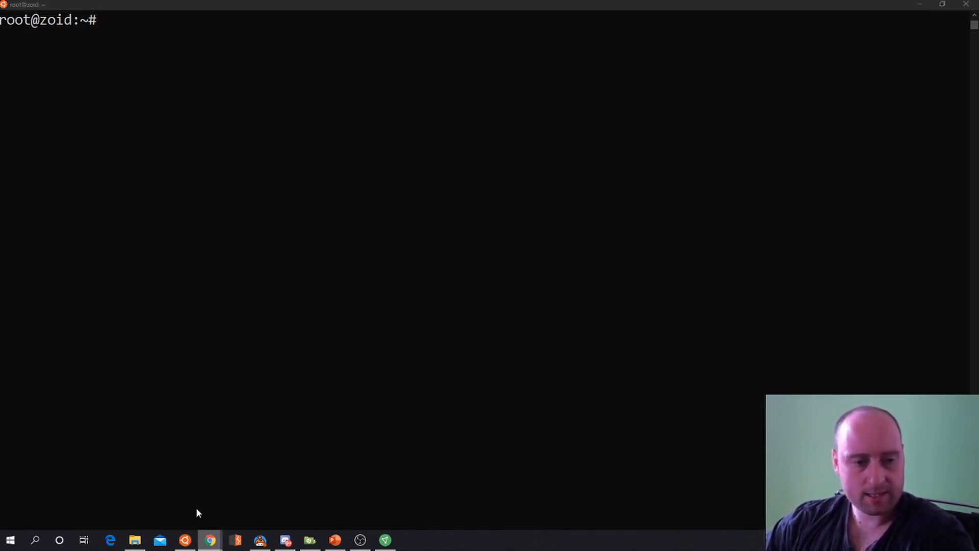
- Switch to Chrome, maximise it on the example.com page and select its address
left_click(209, 540)
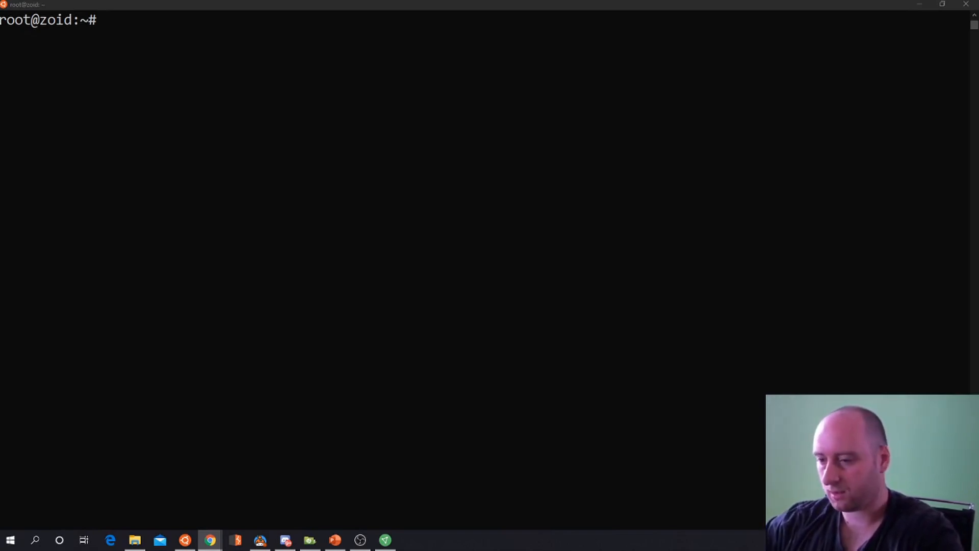
left_click(209, 541)
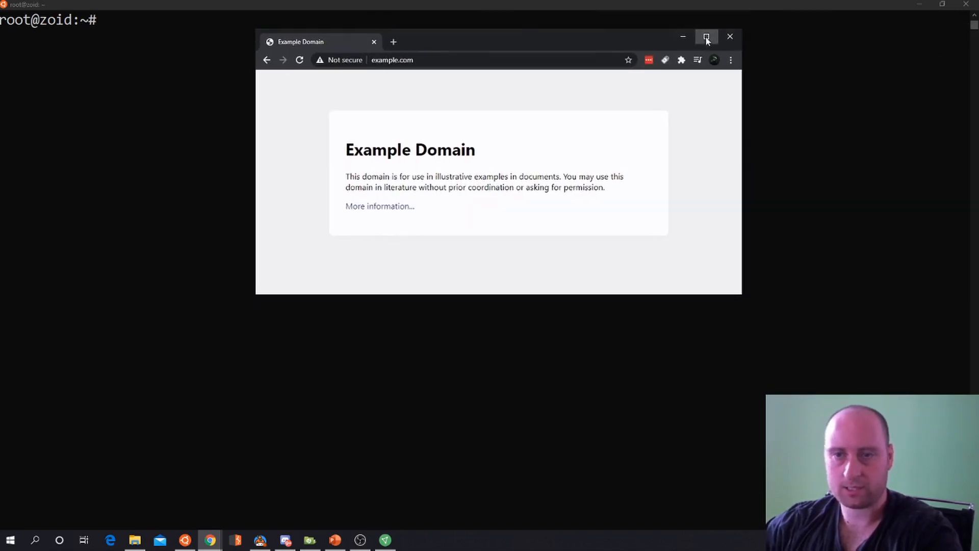
left_click(705, 36)
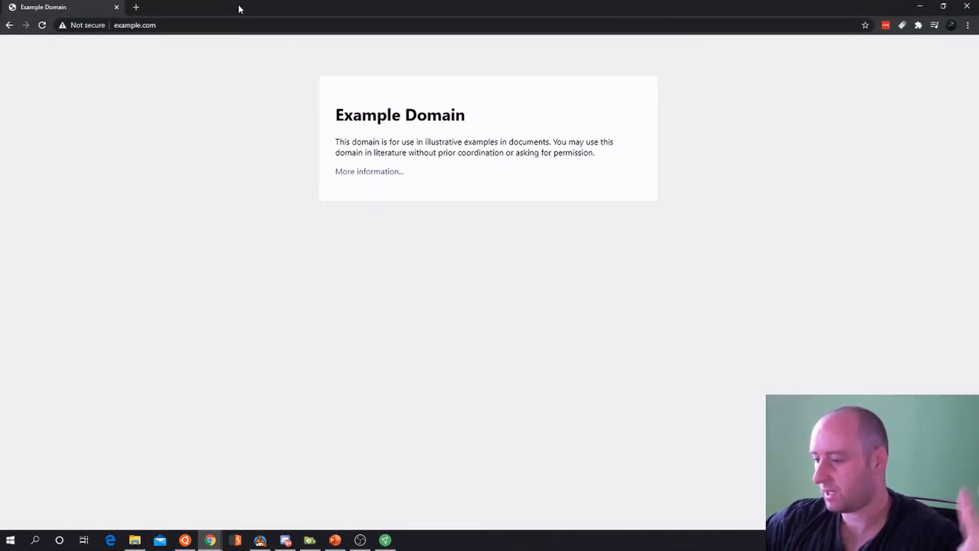
left_click(134, 25)
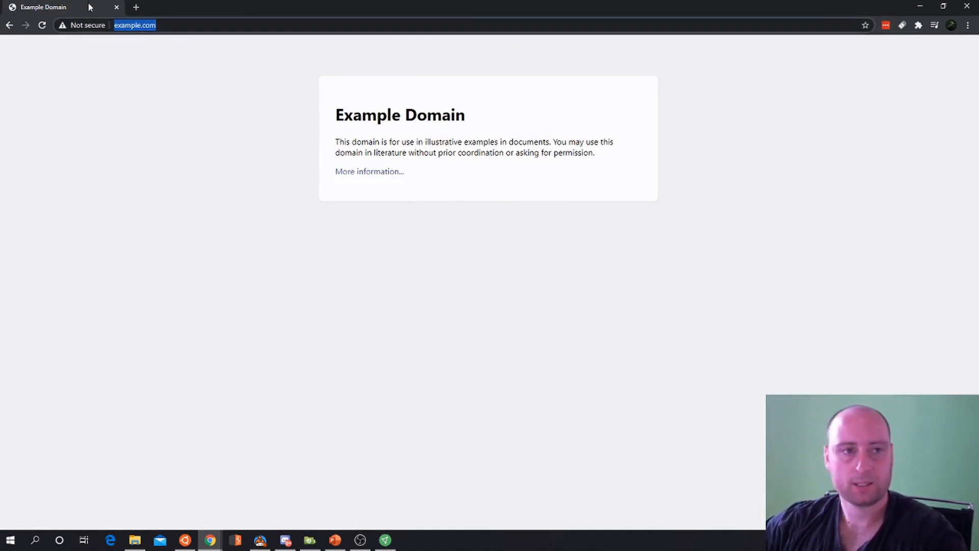
mouse_move(967, 7)
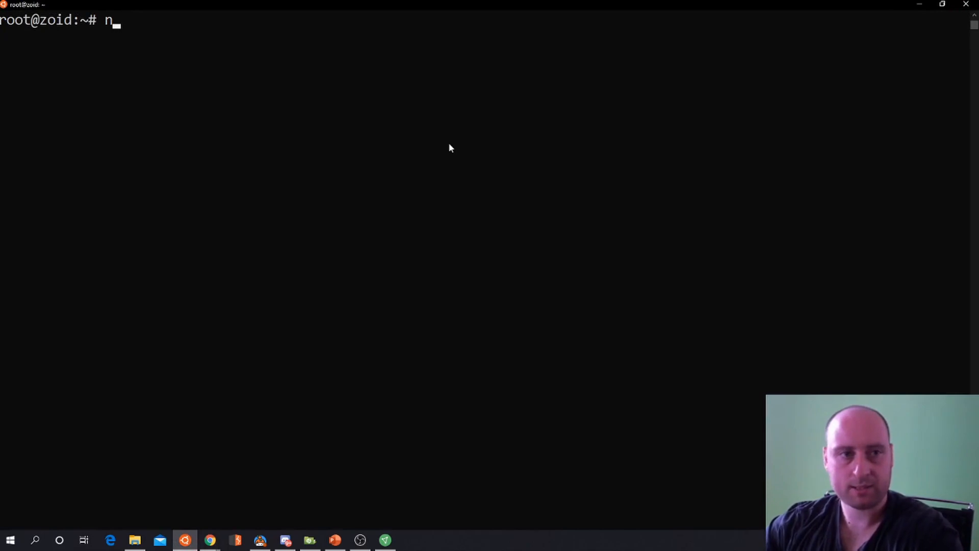
- Run a basic nmap scan of example.com showing ports 80 and 443 open, 1119 and 1935 closed
type("map")
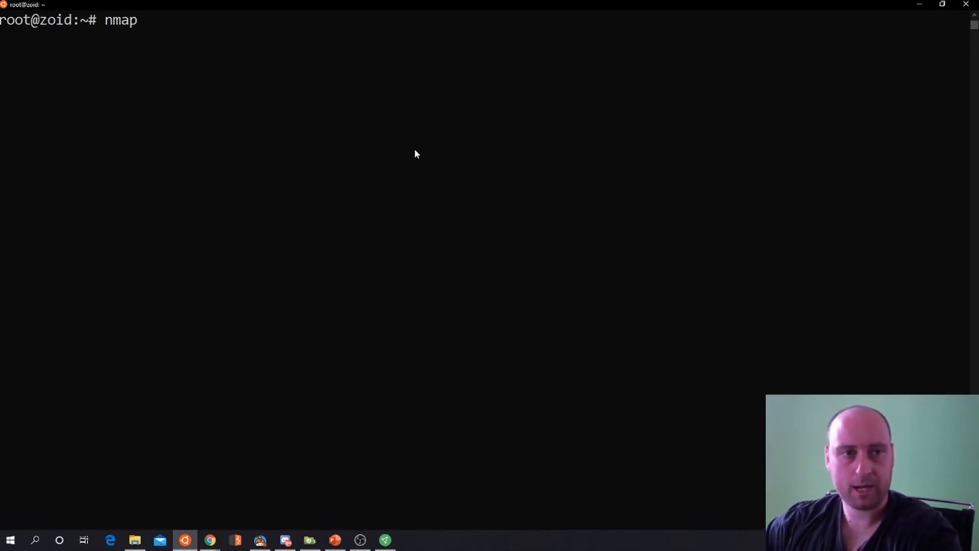
type("http://example.com/")
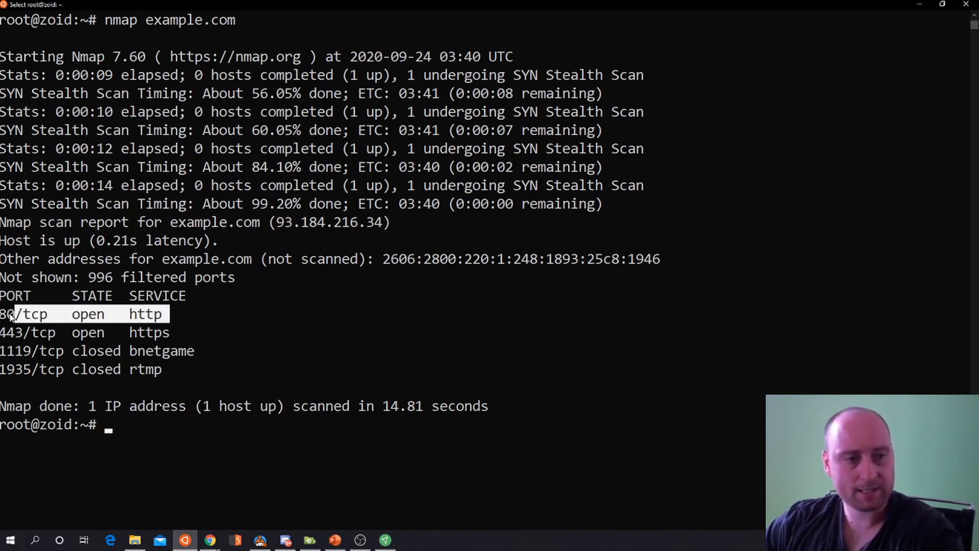
mouse_move(272, 376)
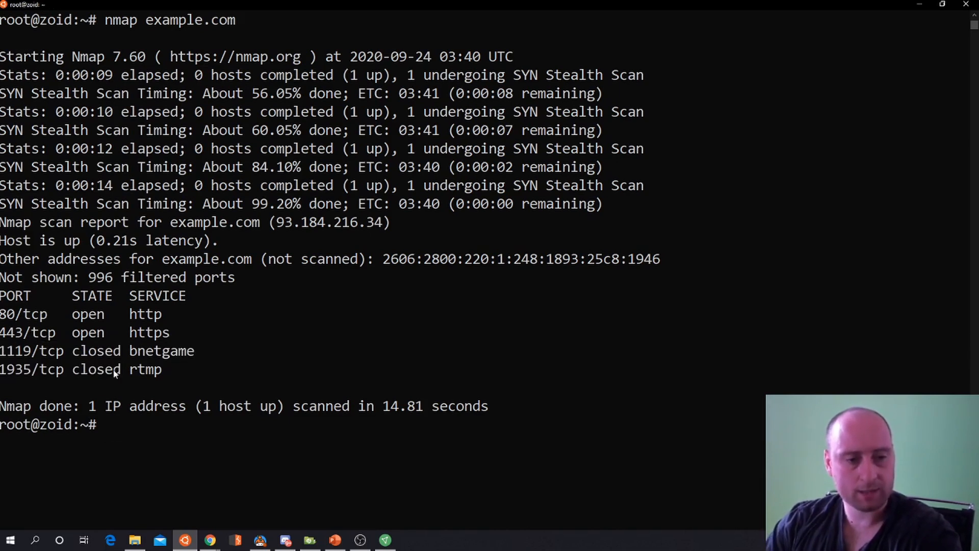
- Run nmap example.com -sO, an IP-protocol scan showing icmp and tcp open, 254 open|filtered
type("nmap example.com")
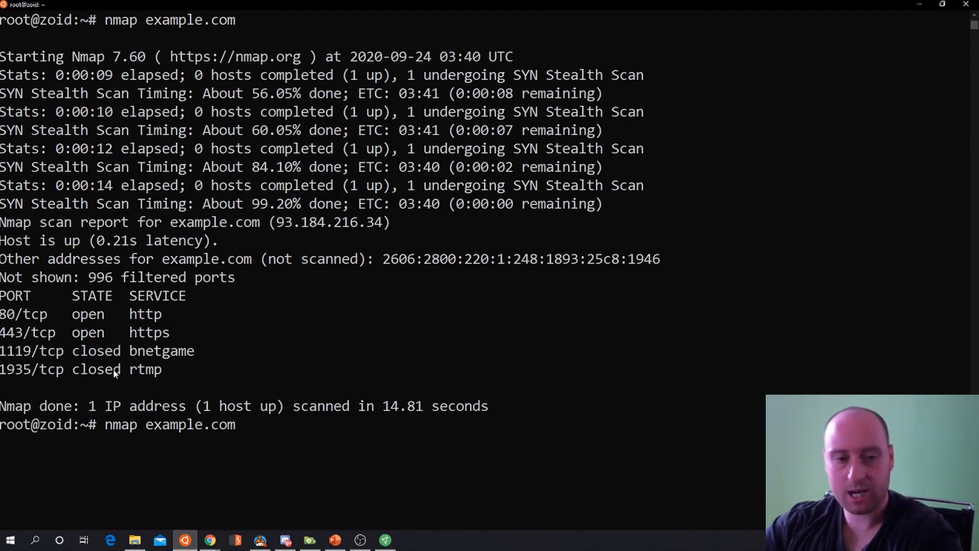
type("-sV")
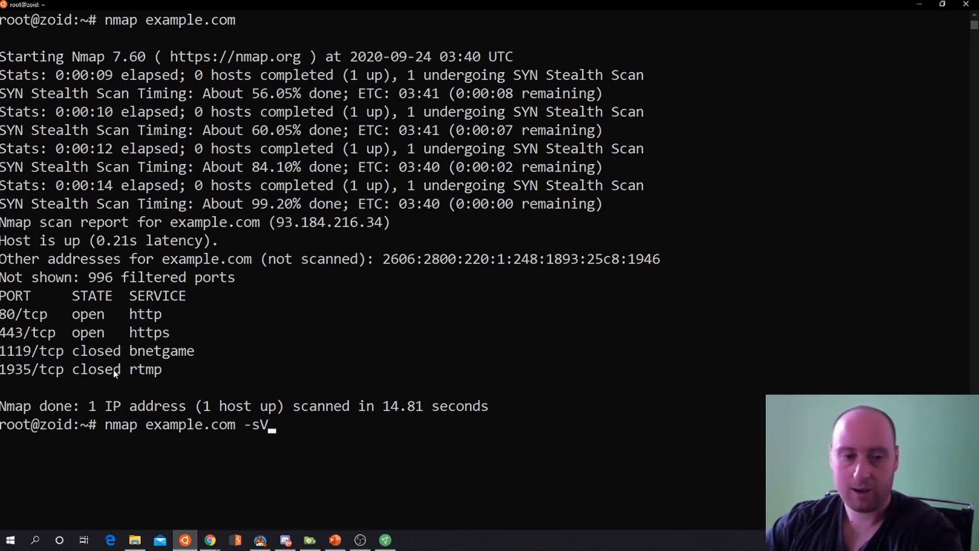
key("Backspace")
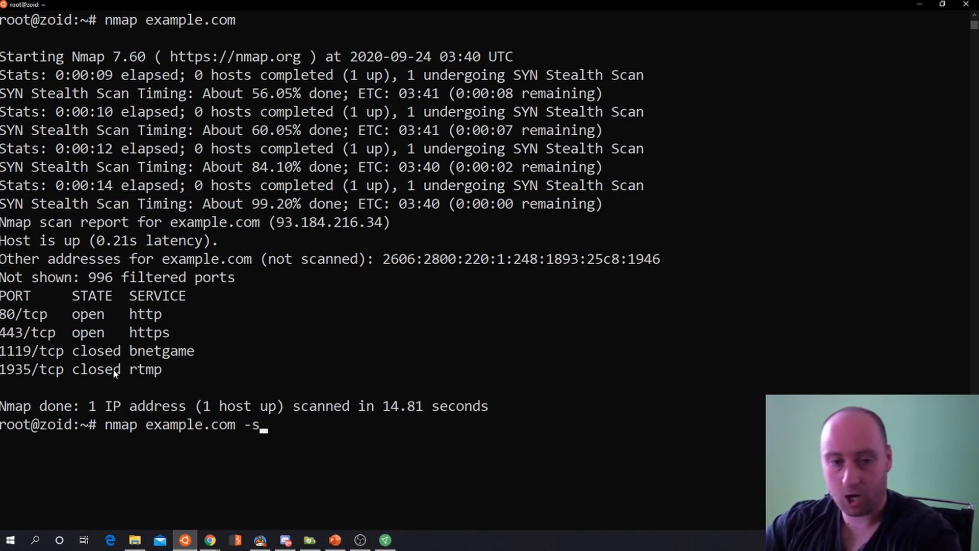
type("O")
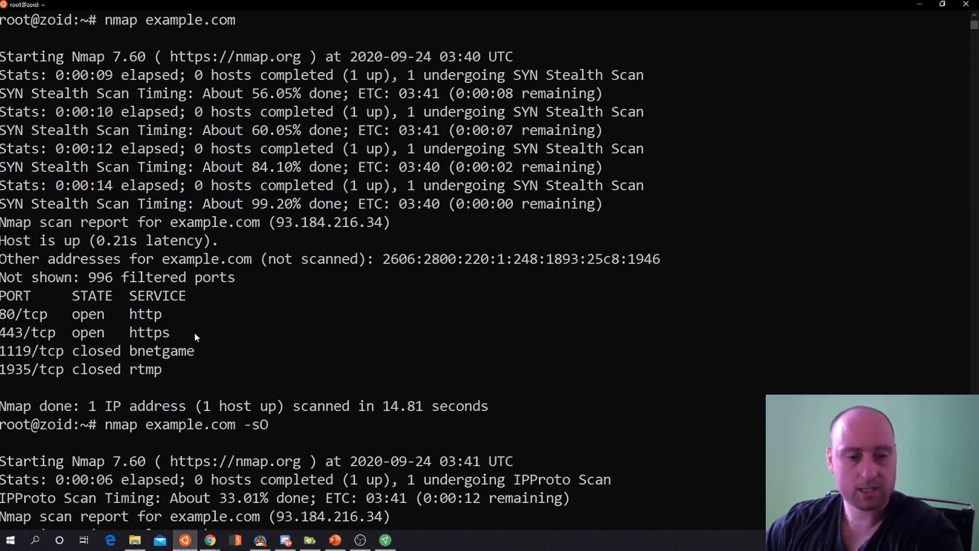
scroll("down", 3)
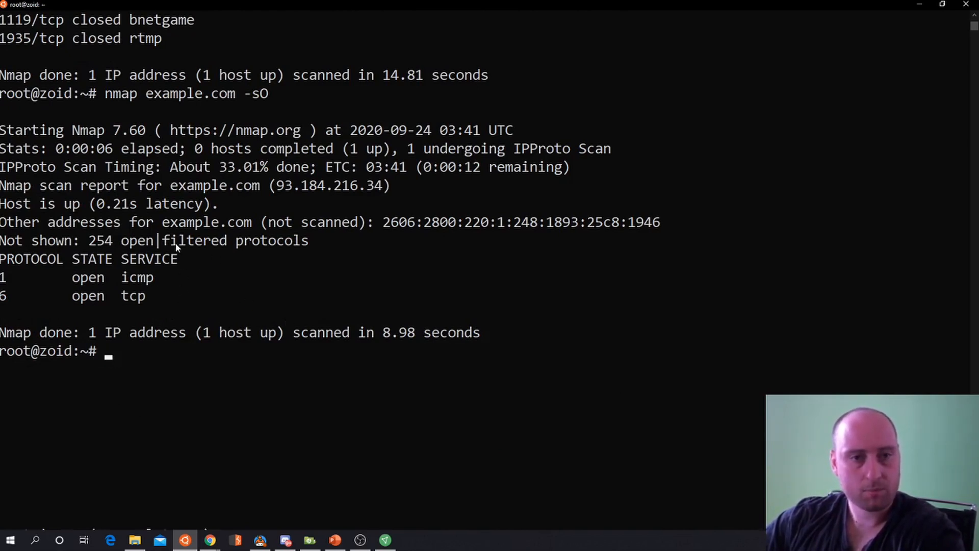
mouse_move(237, 248)
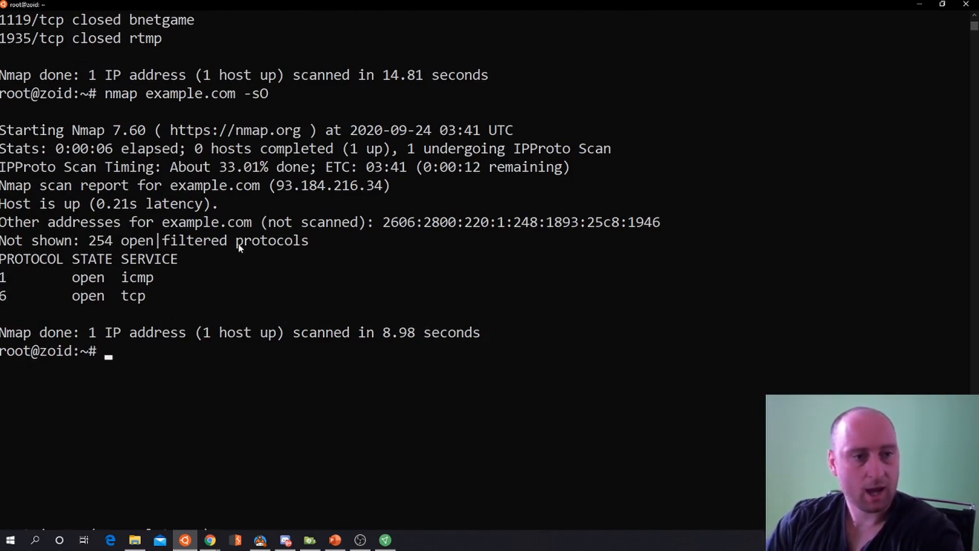
- Clear the recalled scan command and run nmap -h to list Nmap's full help
type("nmap example.com -sO")
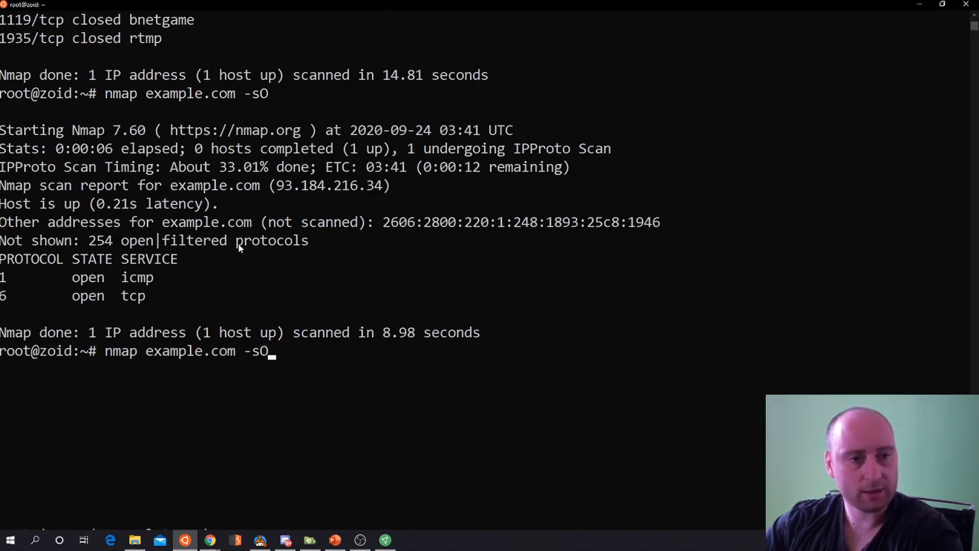
key("Backspace")
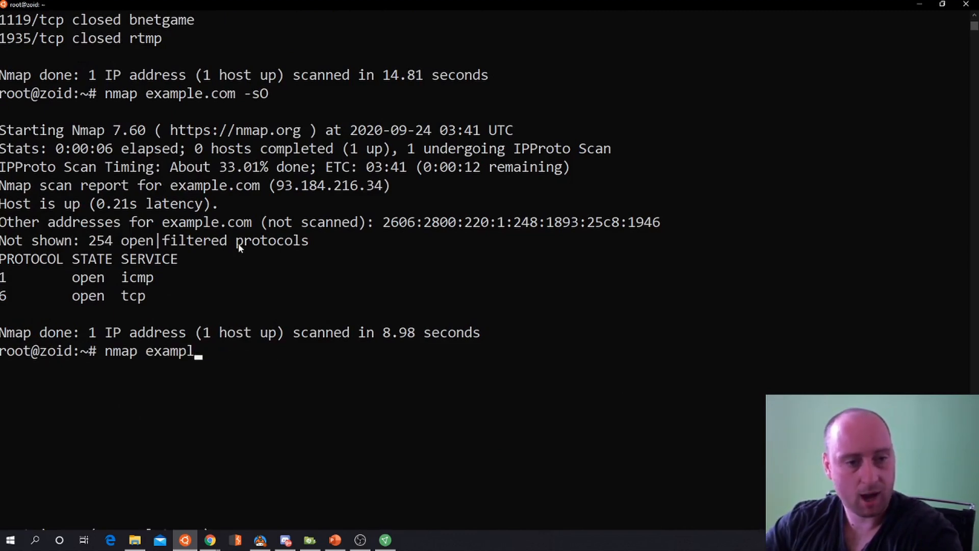
key("BackSpace")
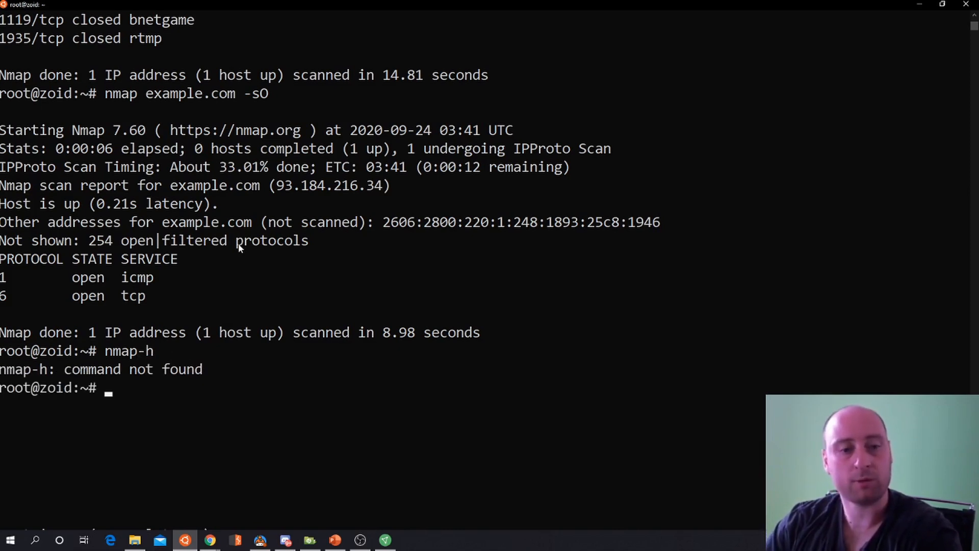
type("nmap-h")
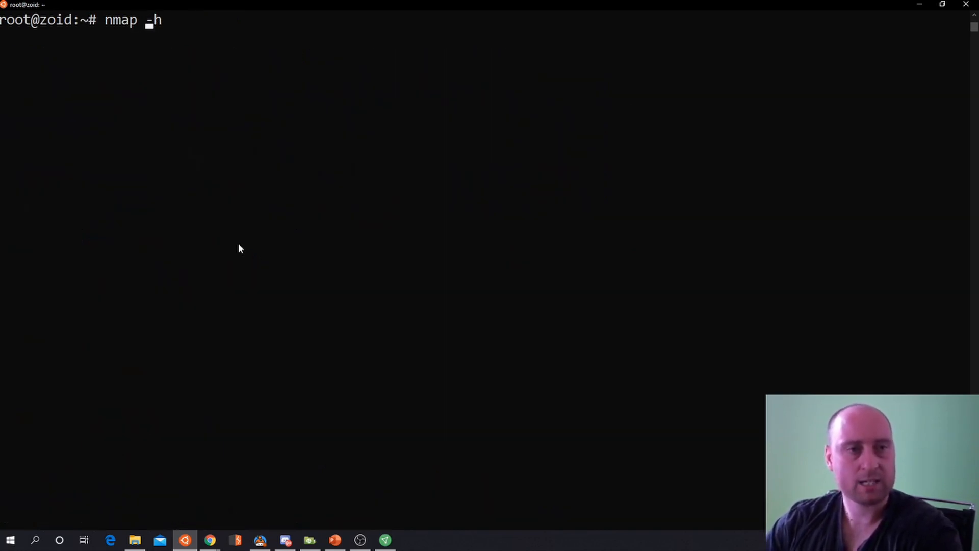
key("Return")
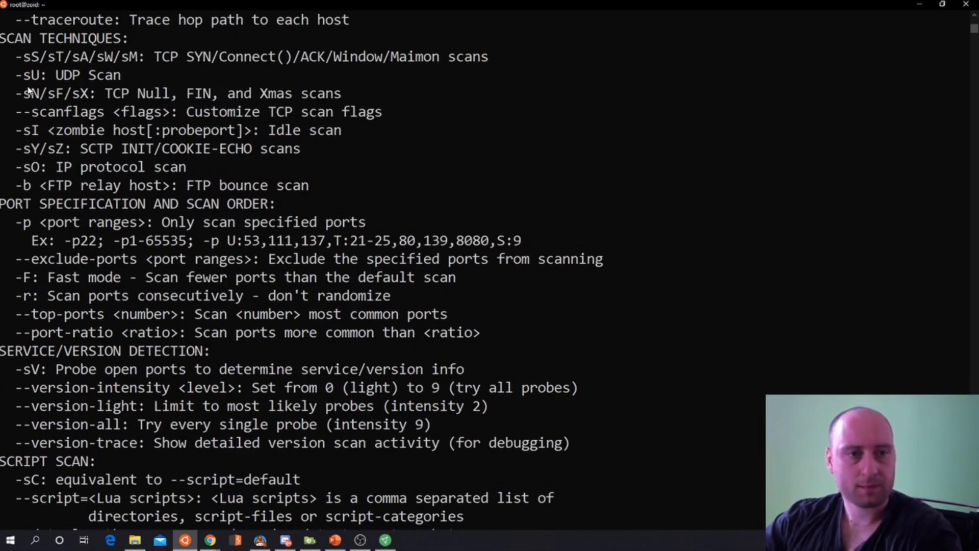
mouse_move(191, 92)
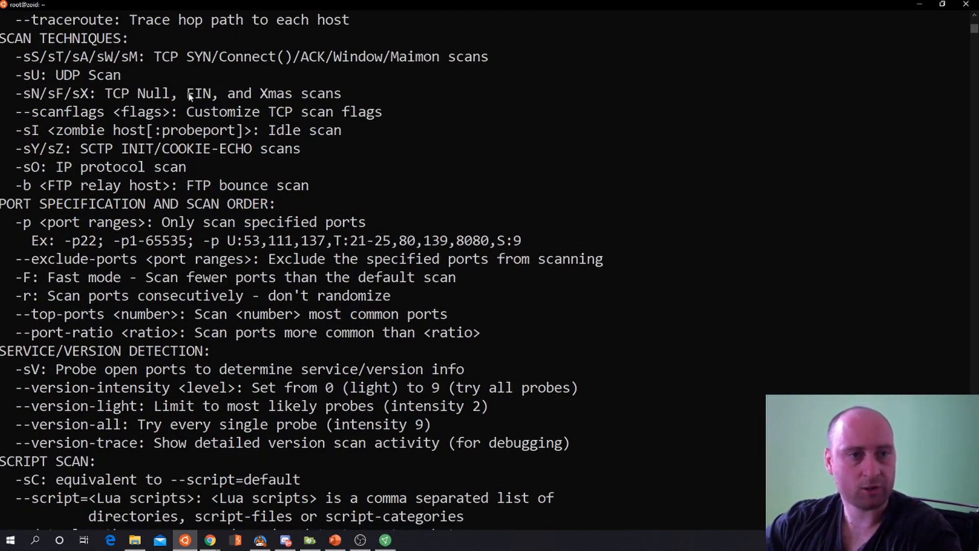
mouse_move(218, 108)
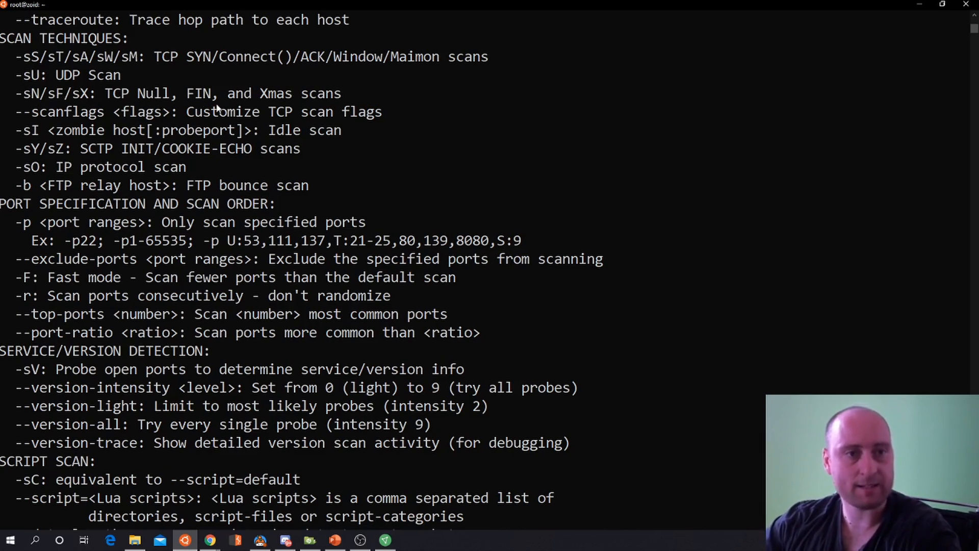
mouse_move(112, 100)
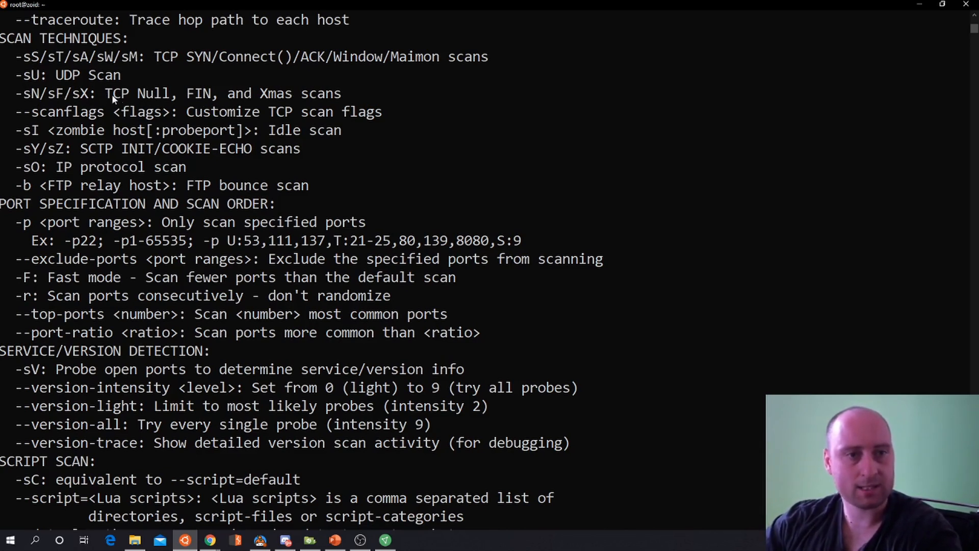
mouse_move(106, 103)
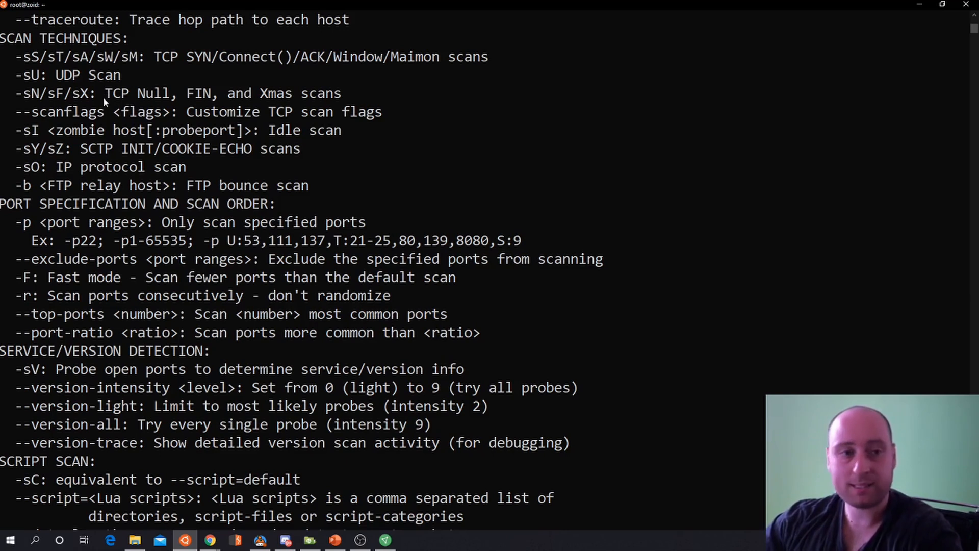
mouse_move(80, 85)
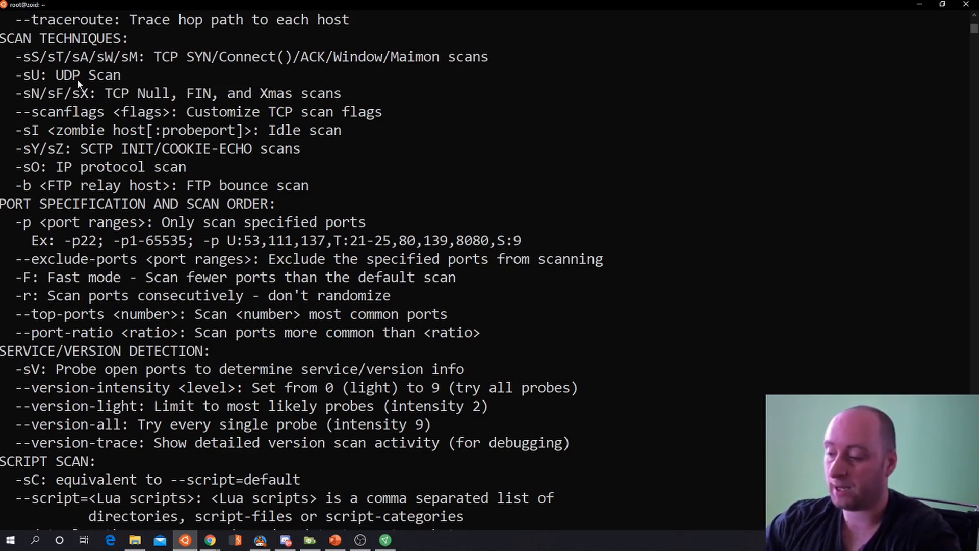
mouse_move(80, 87)
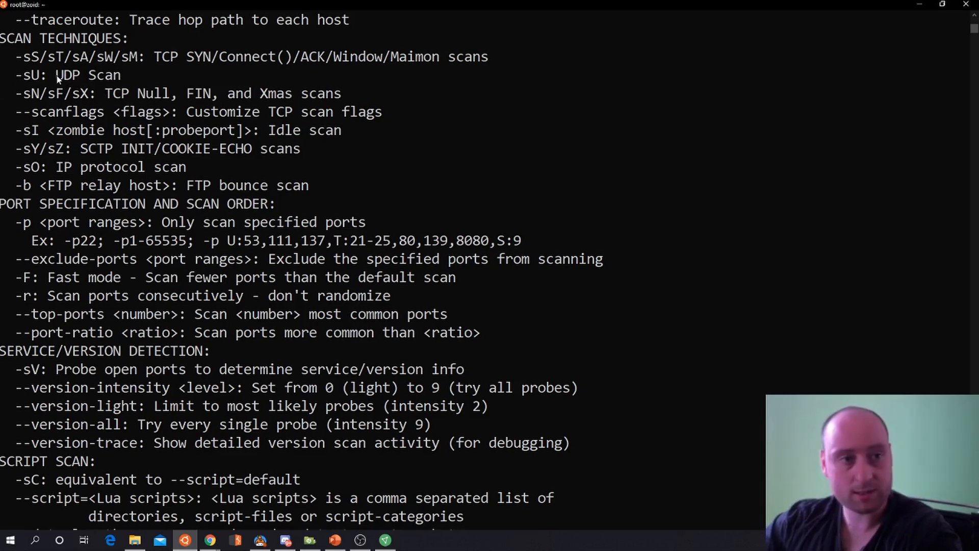
mouse_move(41, 103)
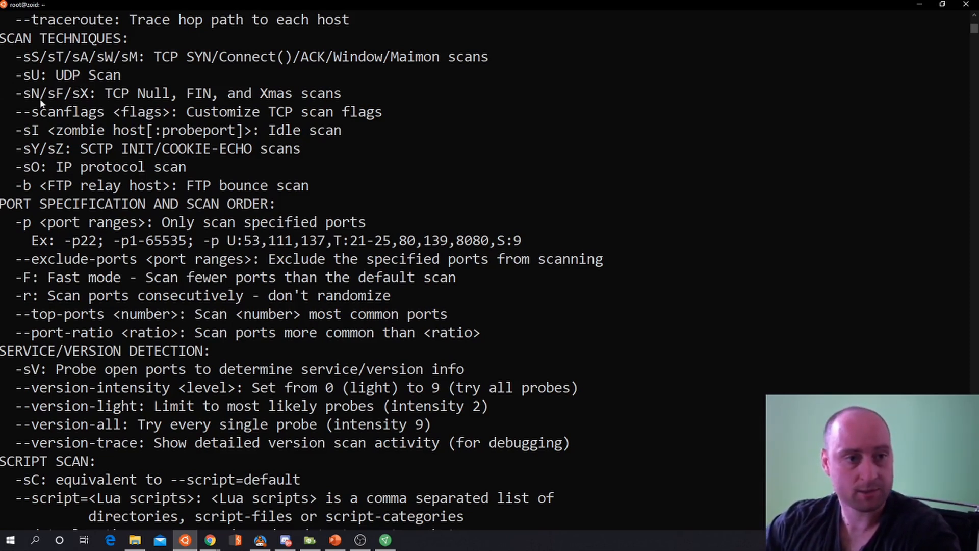
mouse_move(59, 193)
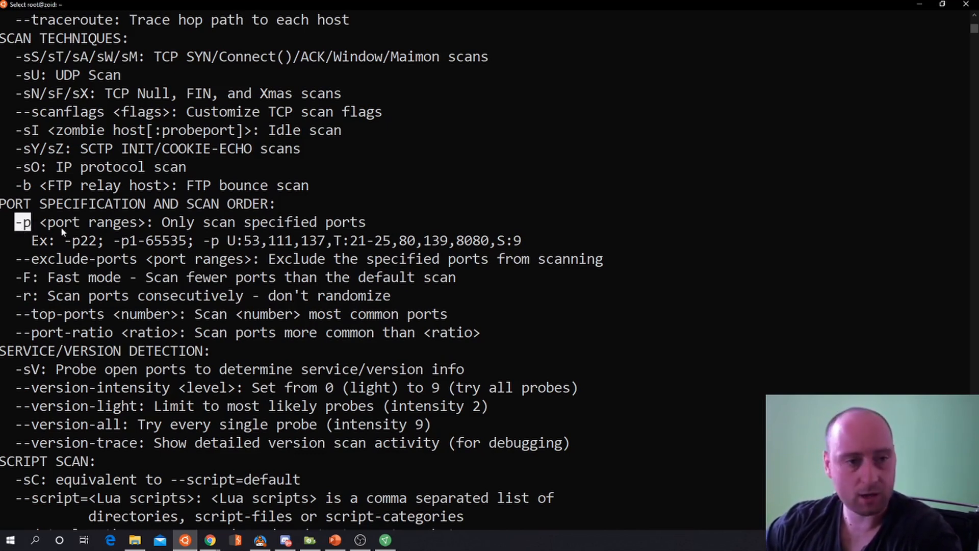
- Highlight the port range example text in the help output and review the remaining options
left_click_drag(112, 240, 174, 258)
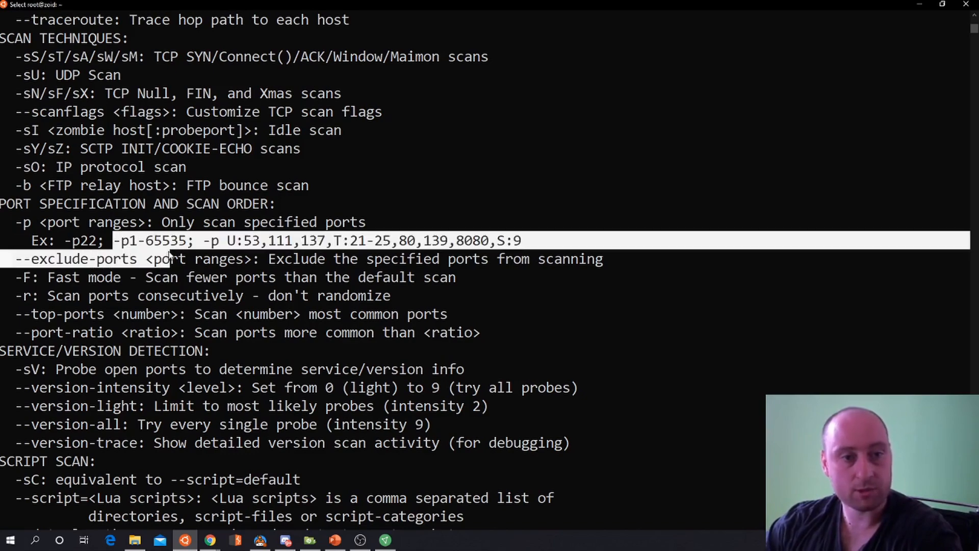
double_click(152, 241)
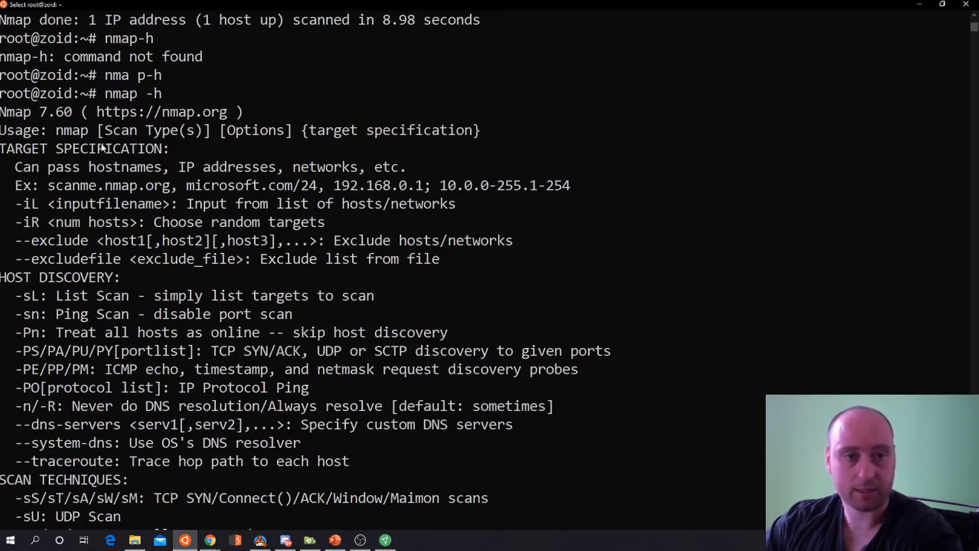
scroll("down", 3)
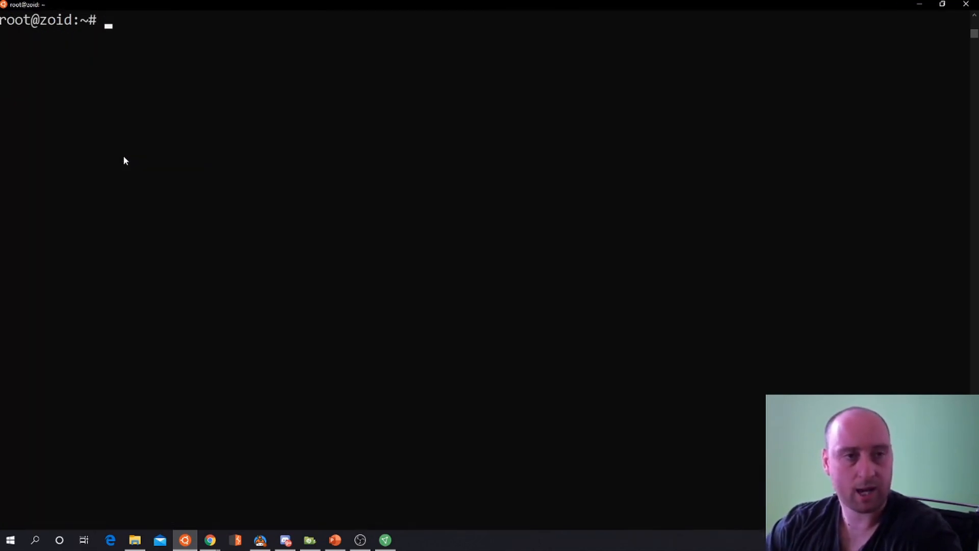
- Run nmap example.com -O -sT, an OS-detection scan showing ports 80, 443 open and Linux guesses
type("nmap example.com -sO")
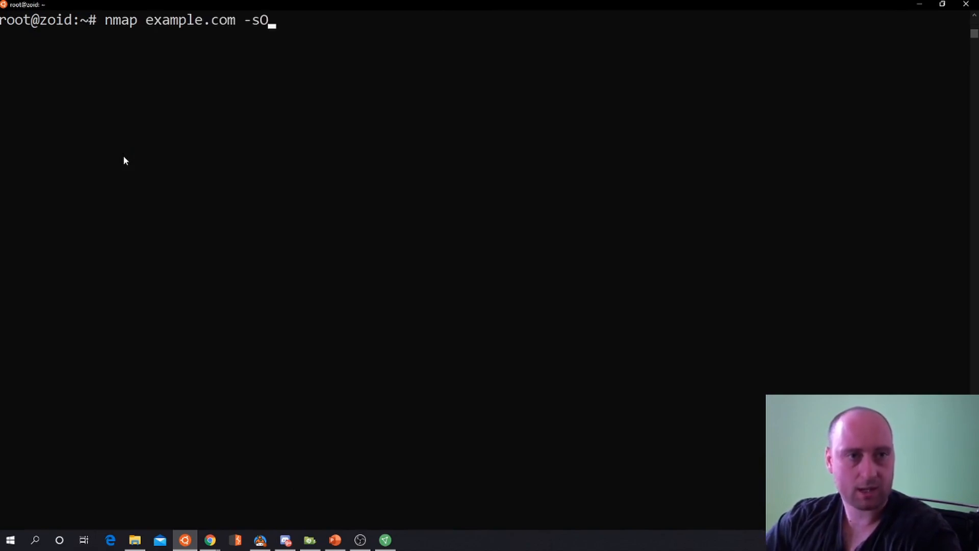
key("BackSpace")
type("O -sT")
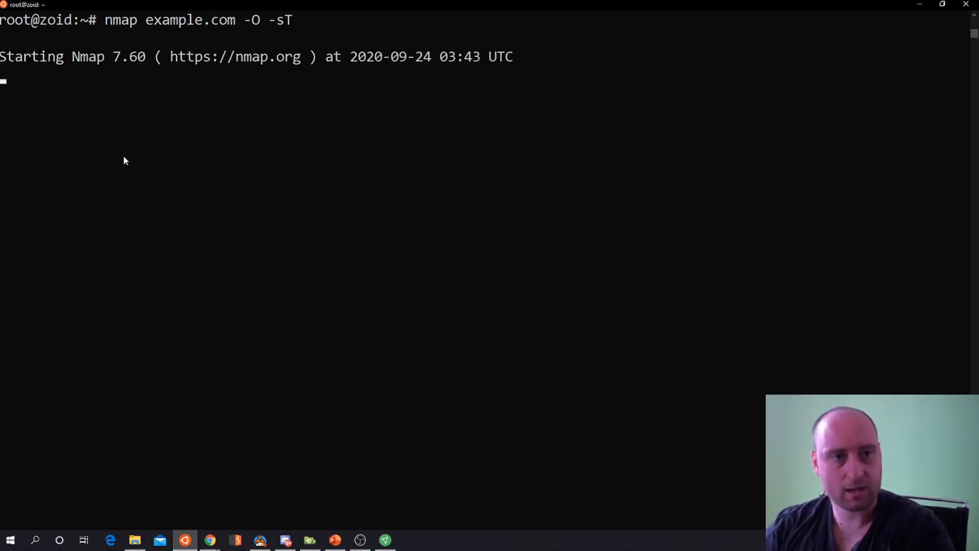
left_click(123, 149)
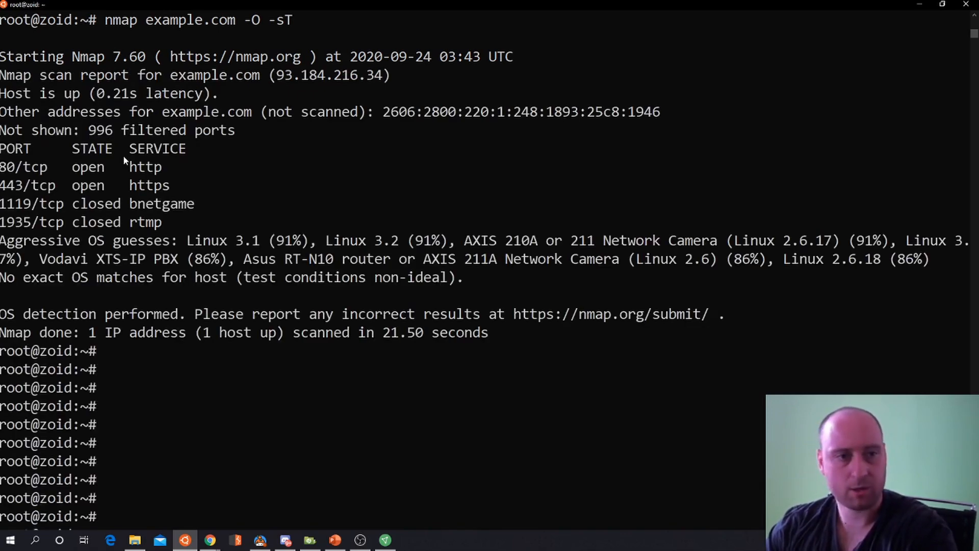
mouse_move(182, 141)
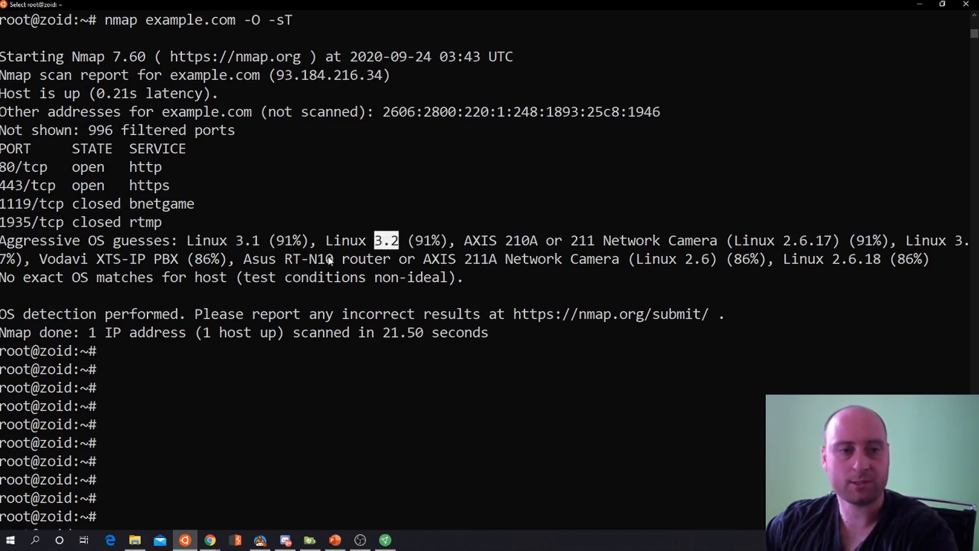
left_click_drag(374, 241, 394, 258)
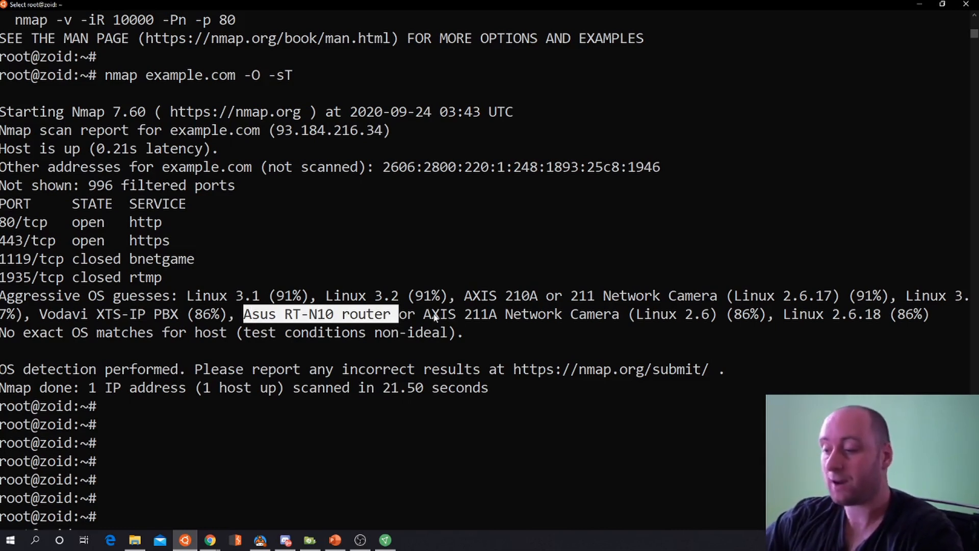
mouse_move(437, 307)
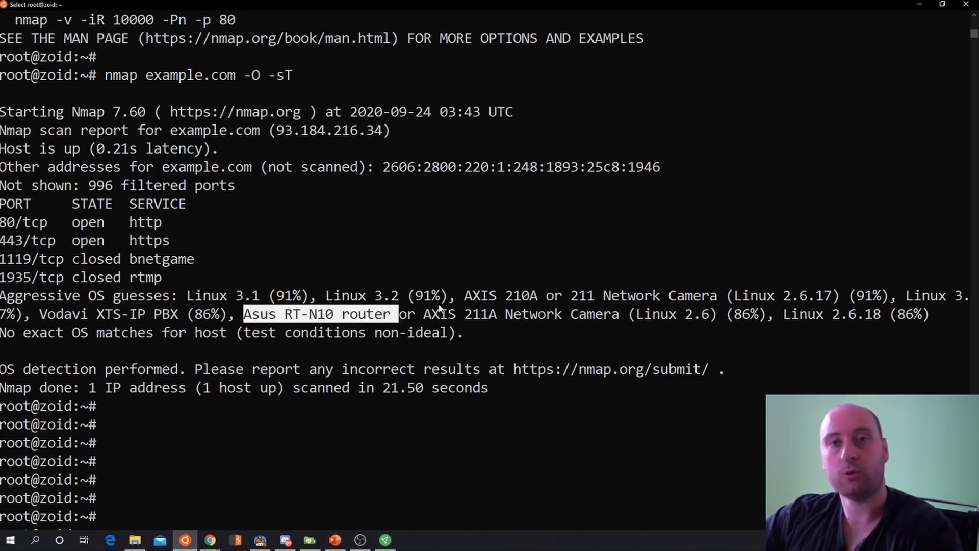
mouse_move(421, 318)
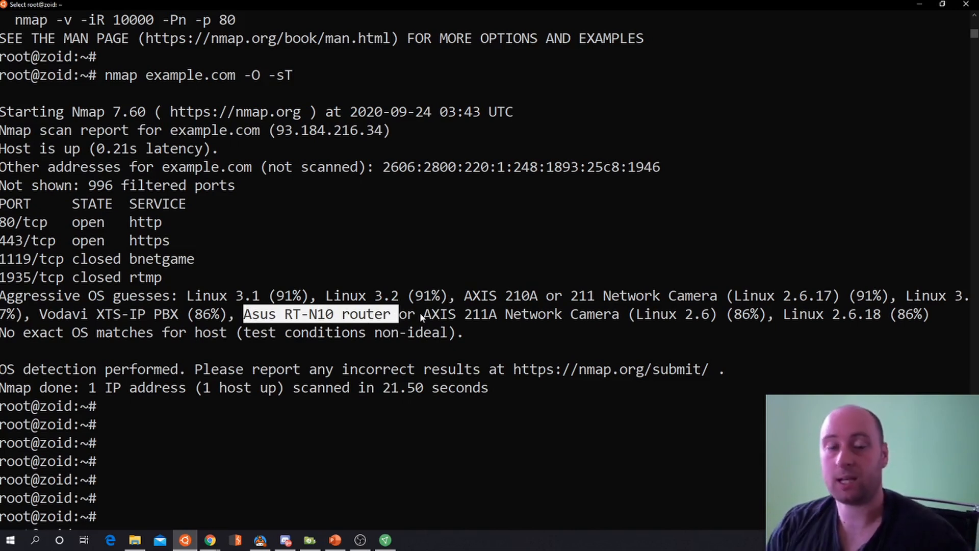